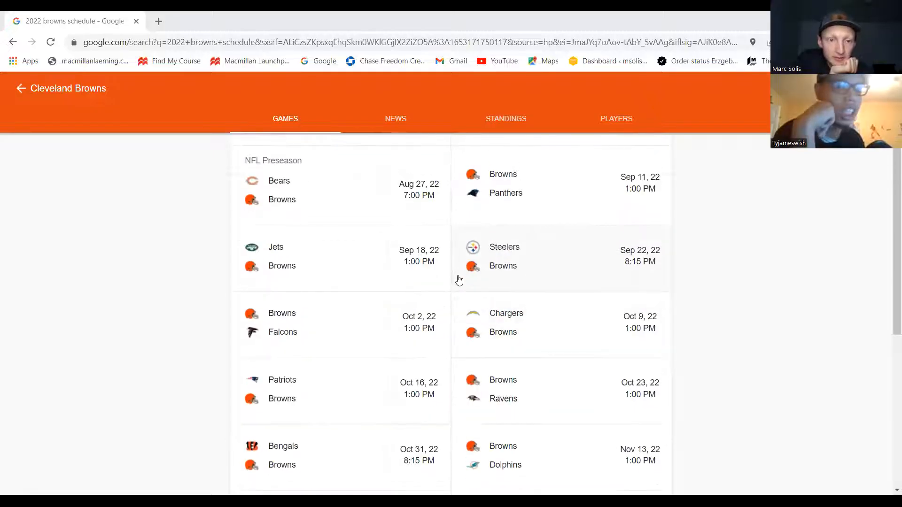
Step: Scroll the Browns schedule card down to the final Jan 8 Steelers game and the Eastern Time note
scroll(up, 3)
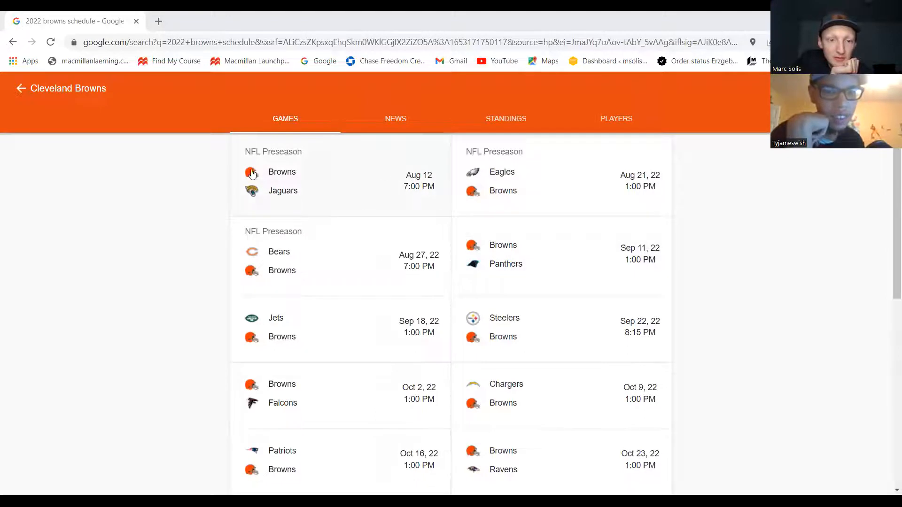
mouse_move(430, 165)
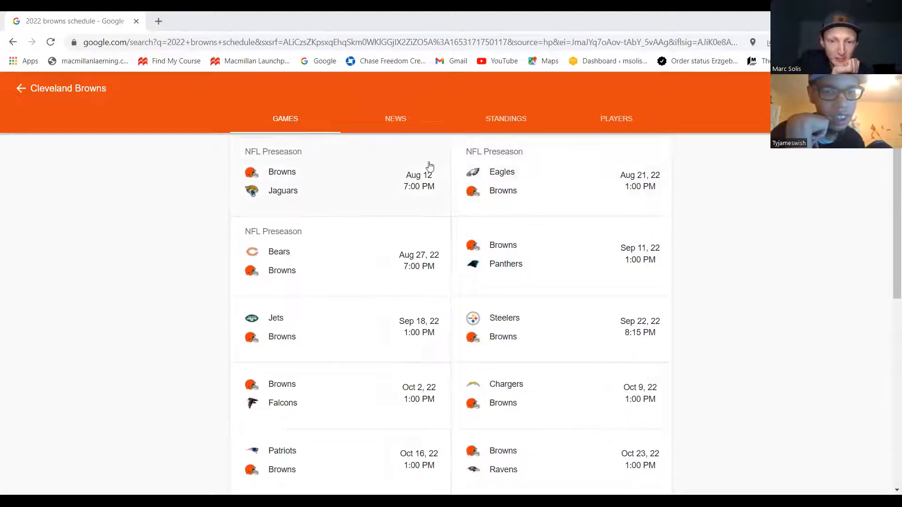
mouse_move(528, 247)
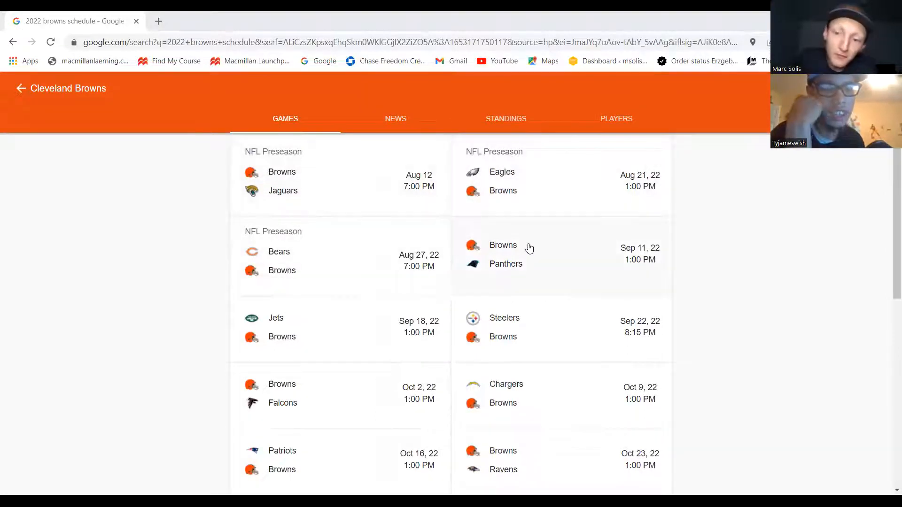
mouse_move(534, 242)
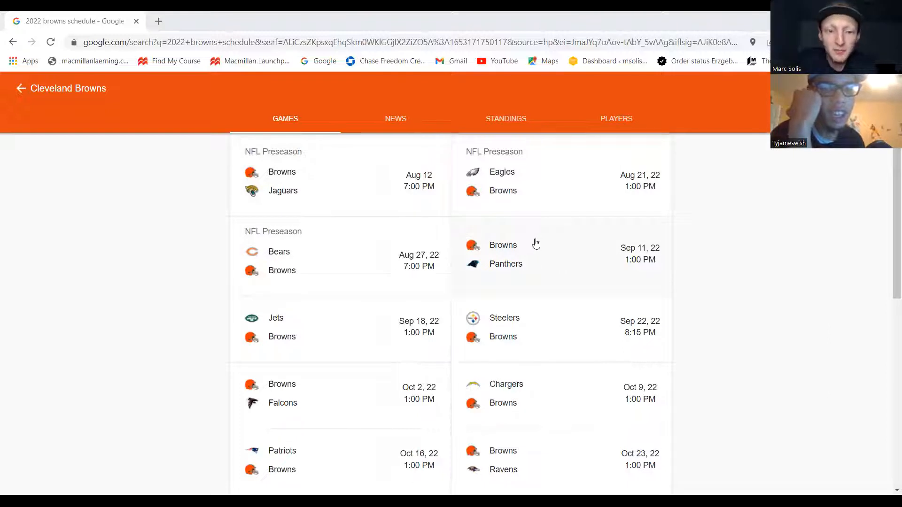
scroll(down, 3)
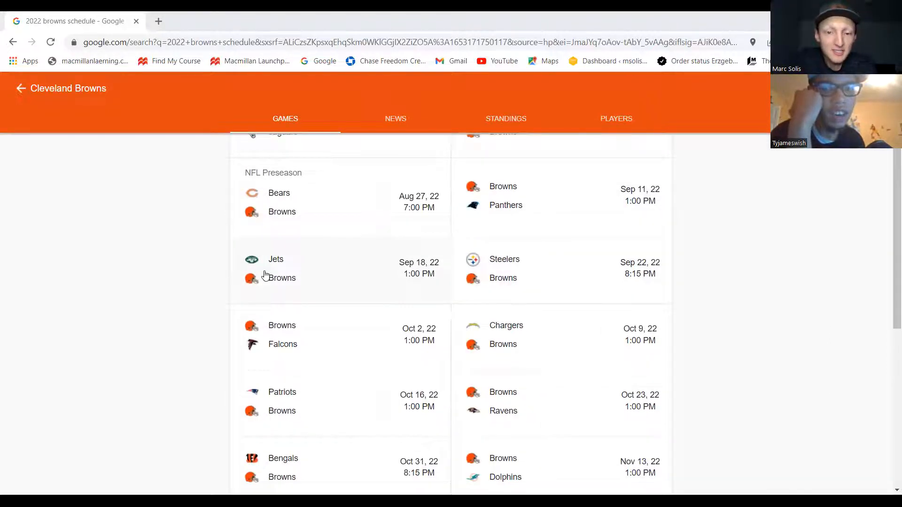
mouse_move(229, 332)
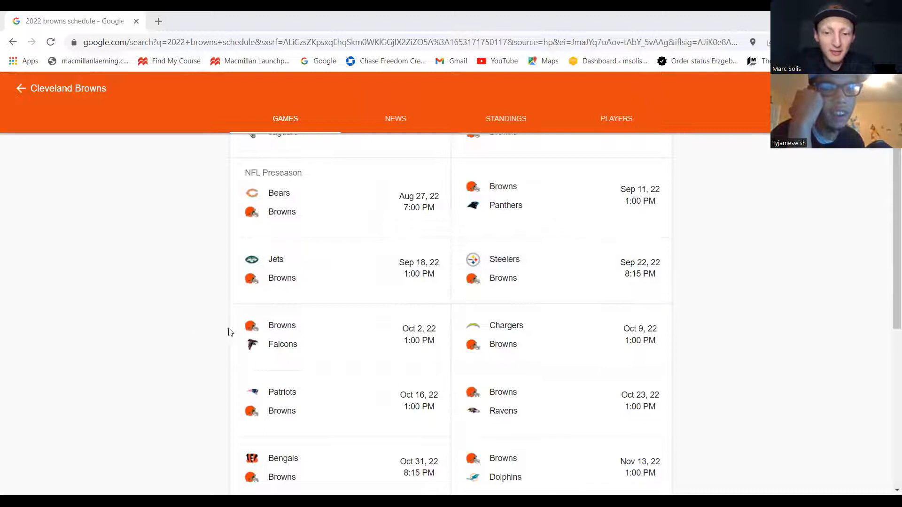
mouse_move(460, 348)
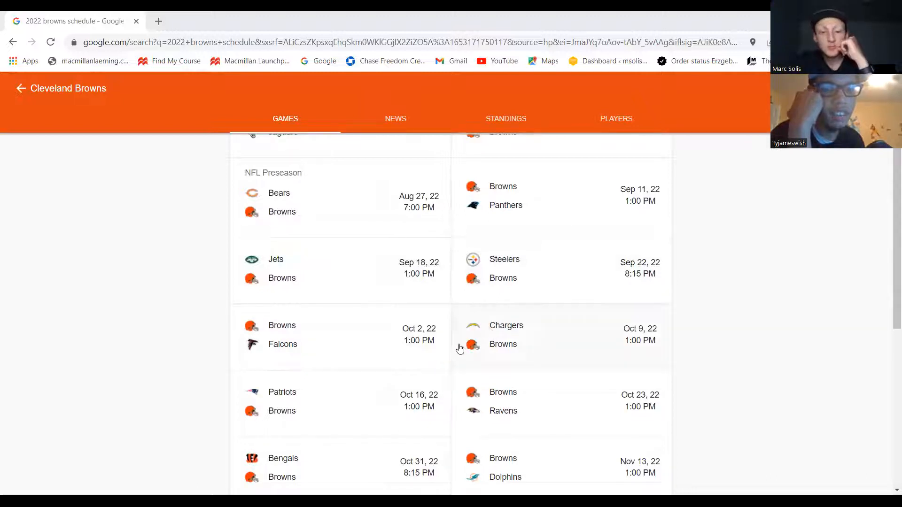
mouse_move(489, 426)
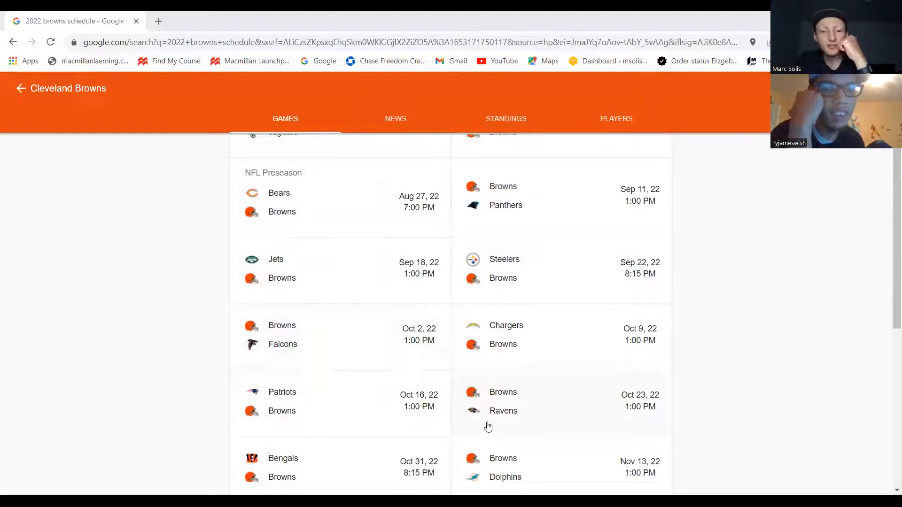
scroll(down, 3)
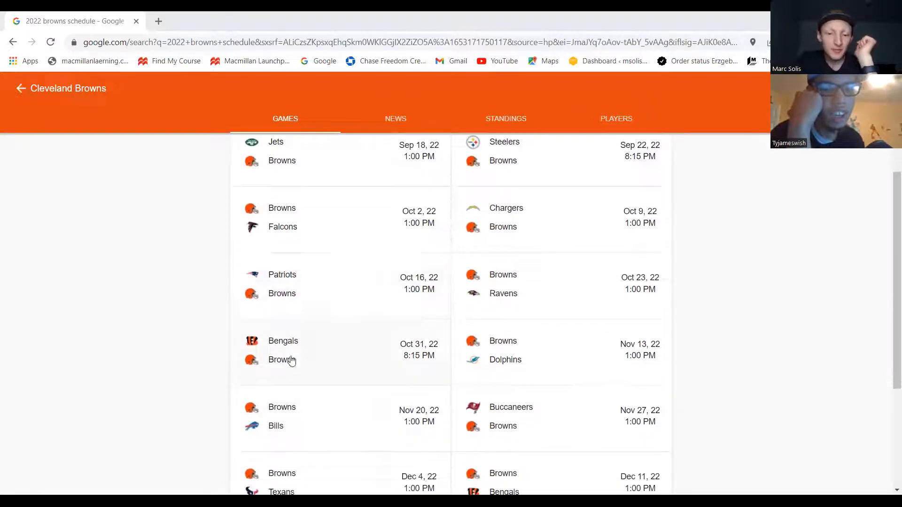
mouse_move(515, 373)
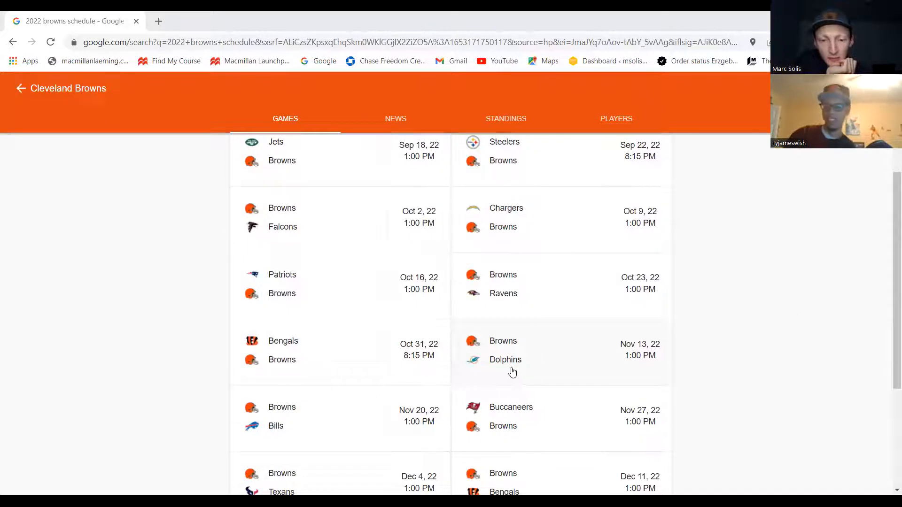
scroll(down, 3)
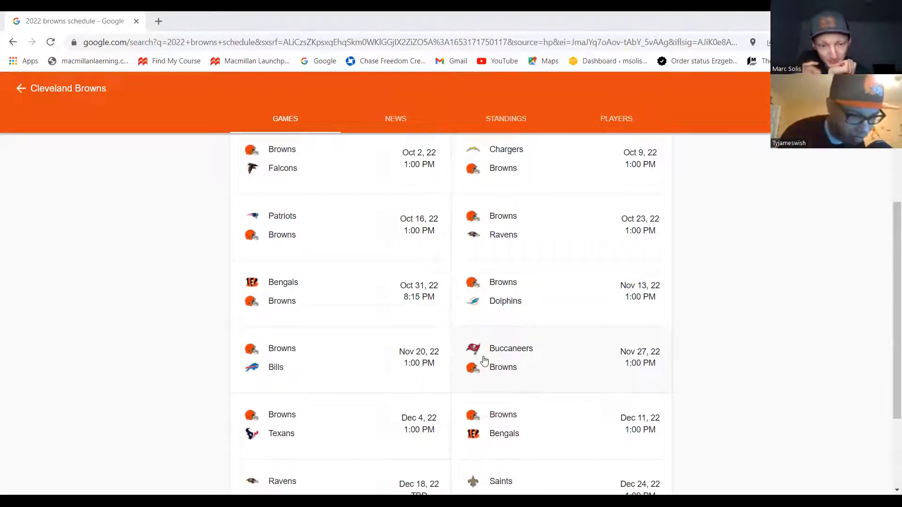
mouse_move(386, 346)
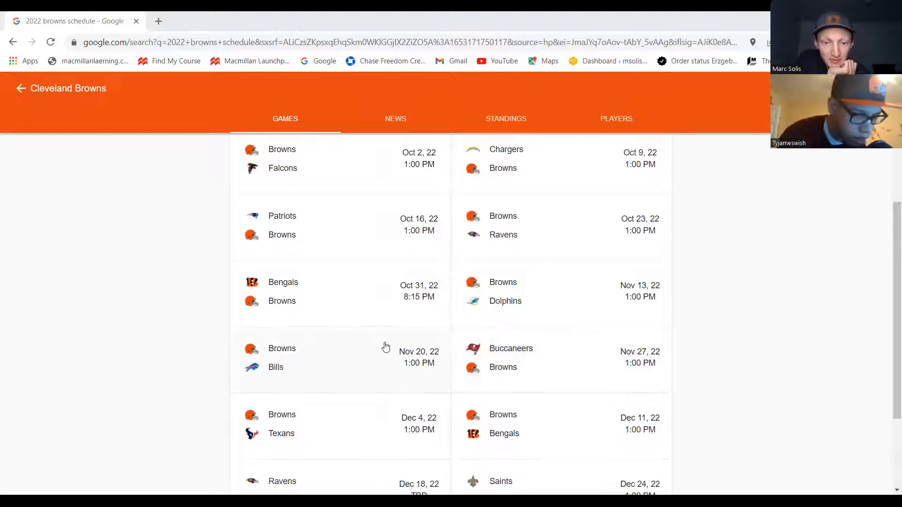
mouse_move(390, 364)
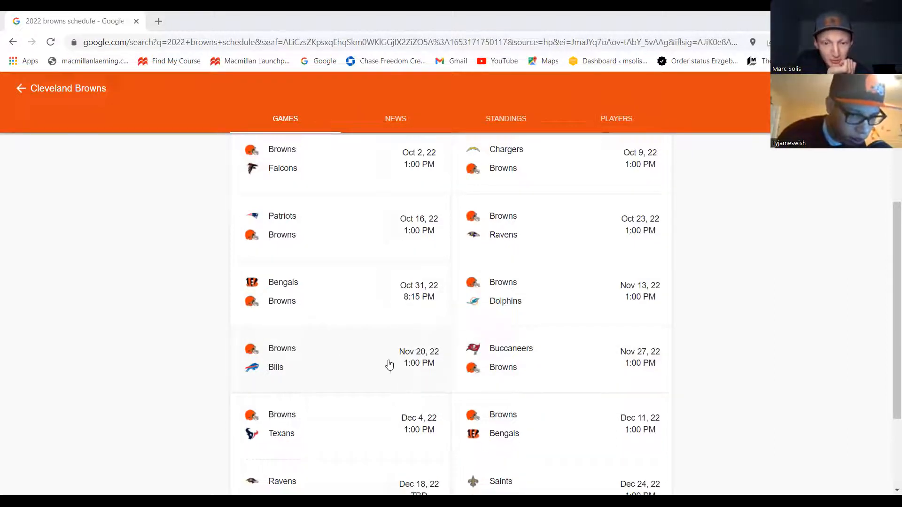
scroll(down, 3)
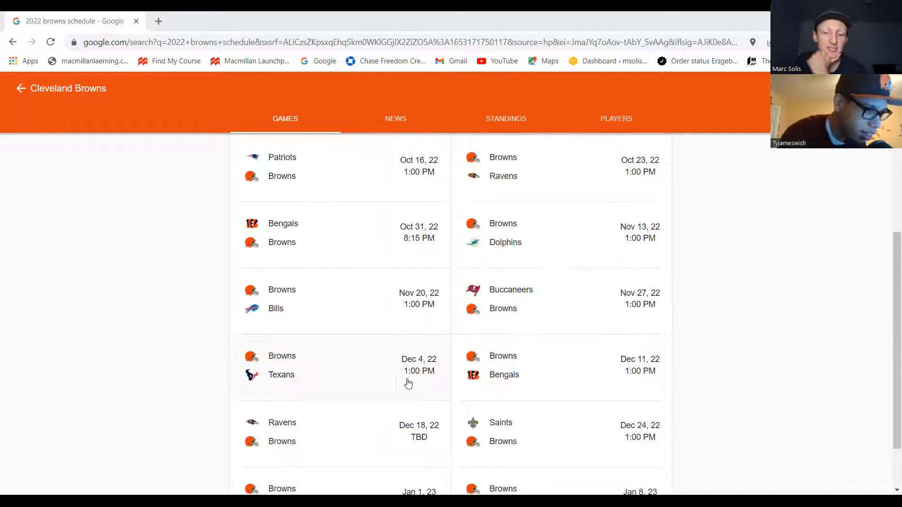
scroll(down, 3)
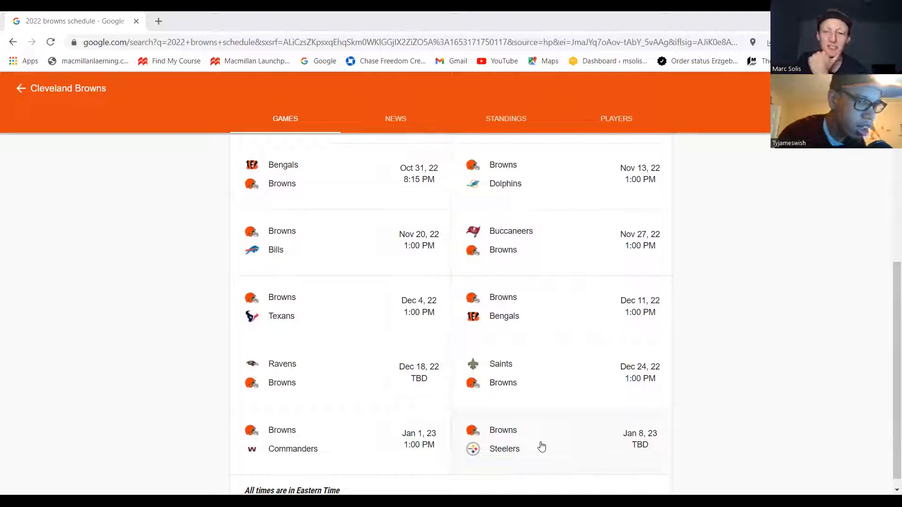
Step: Scroll the schedule card back up to the Aug 12 preseason game against the Jaguars
scroll(up, 3)
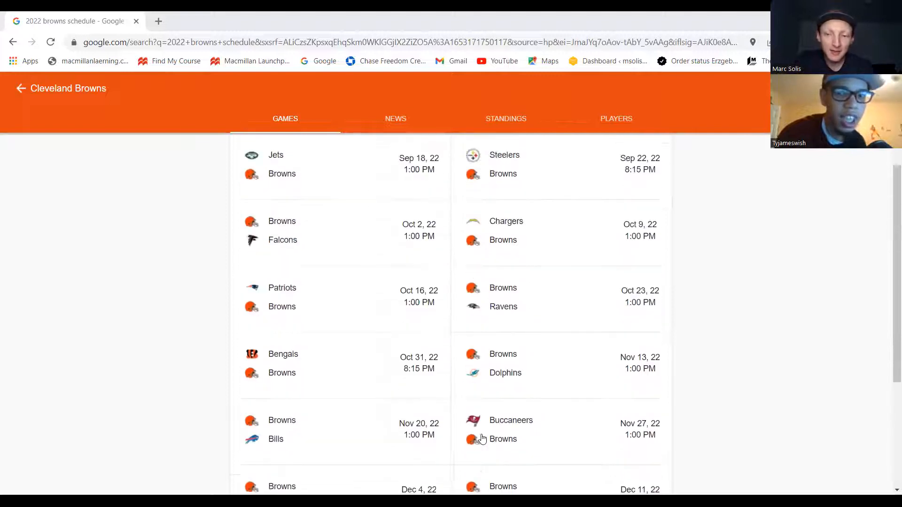
scroll(up, 3)
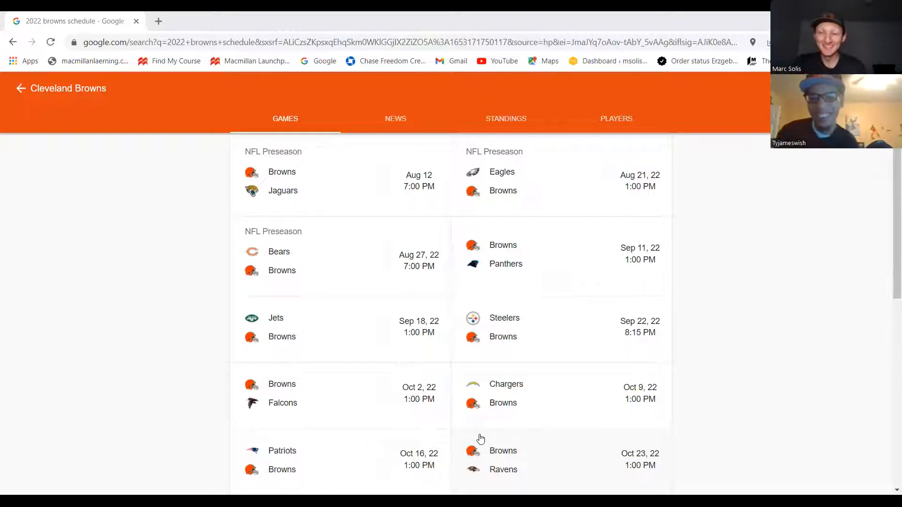
scroll(down, 3)
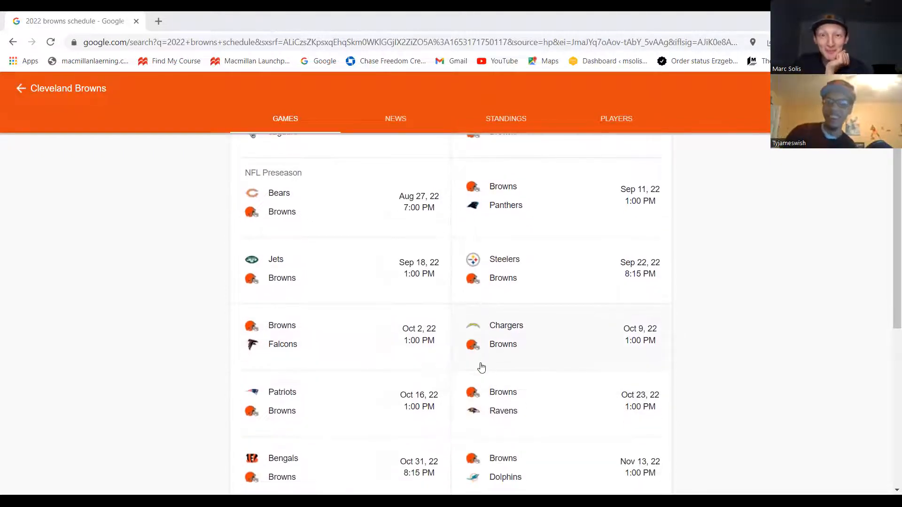
mouse_move(575, 306)
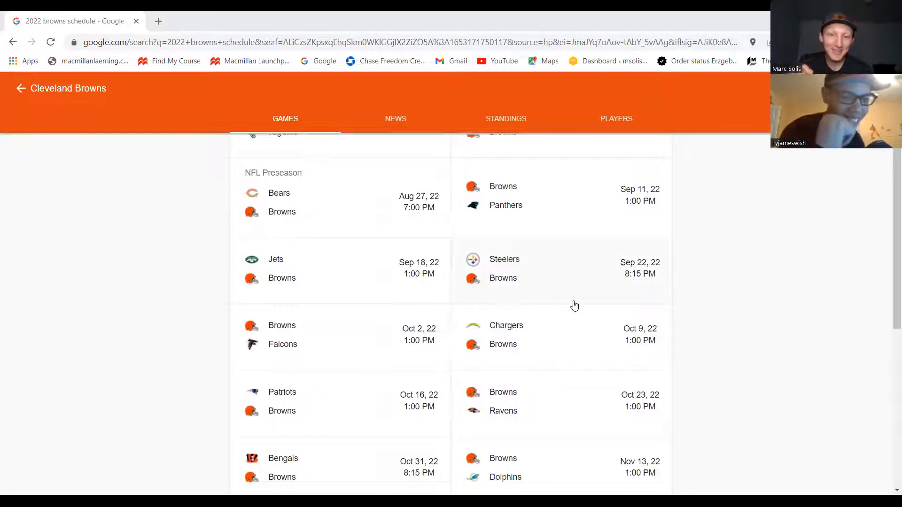
scroll(up, 3)
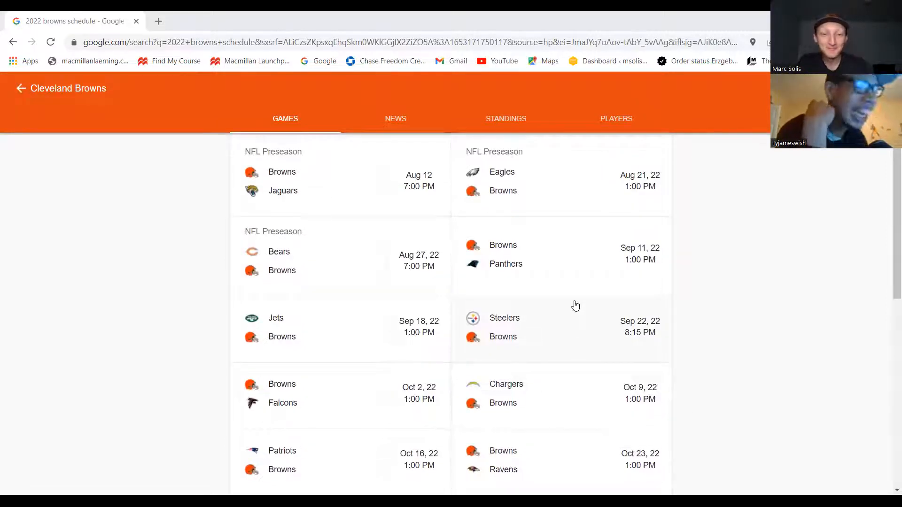
scroll(down, 3)
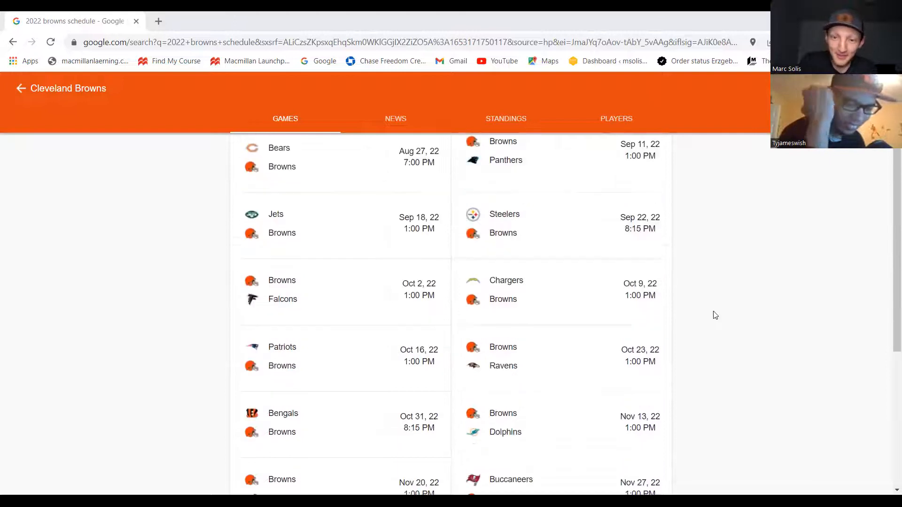
scroll(up, 3)
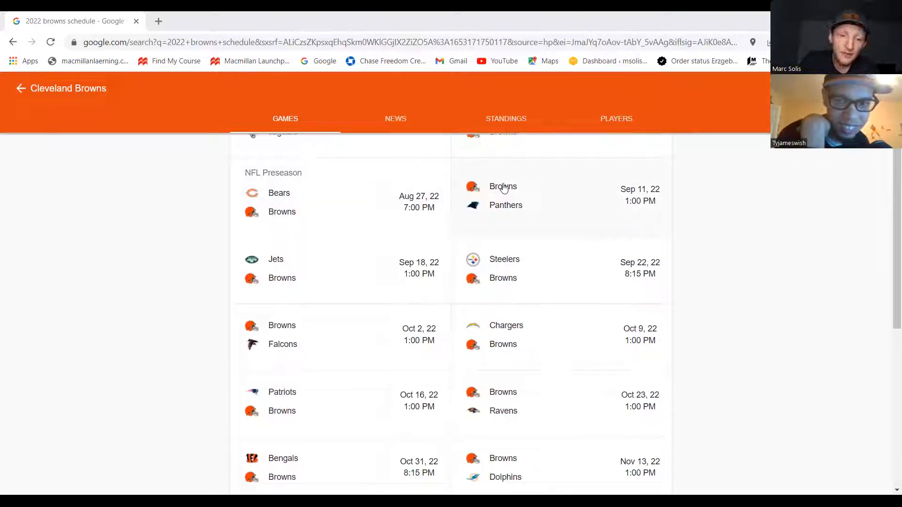
mouse_move(568, 206)
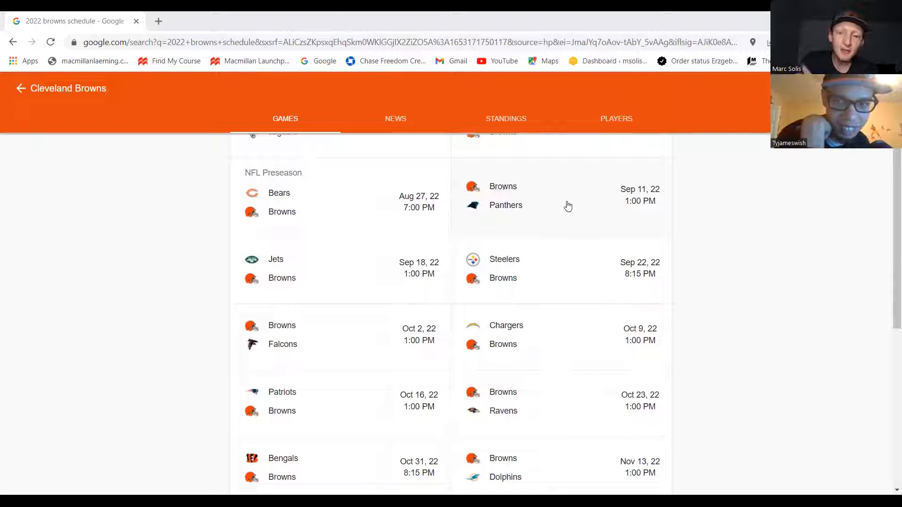
mouse_move(283, 271)
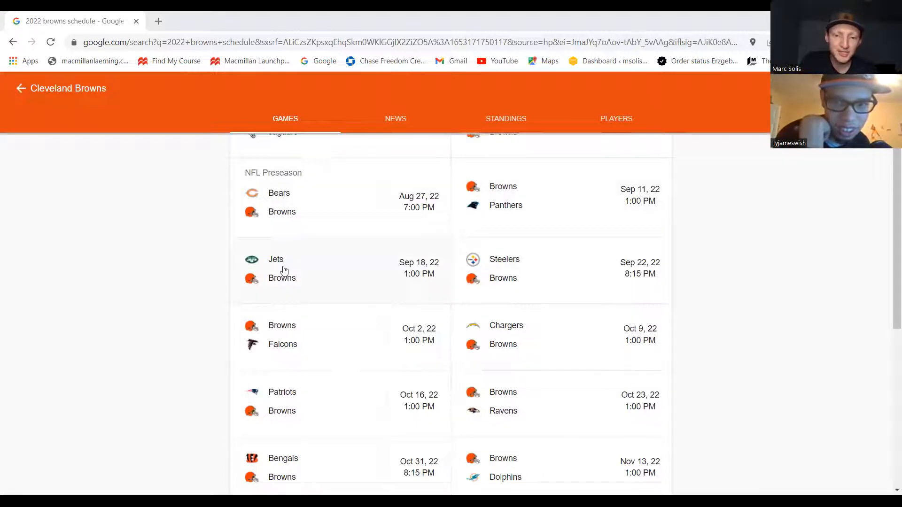
mouse_move(295, 314)
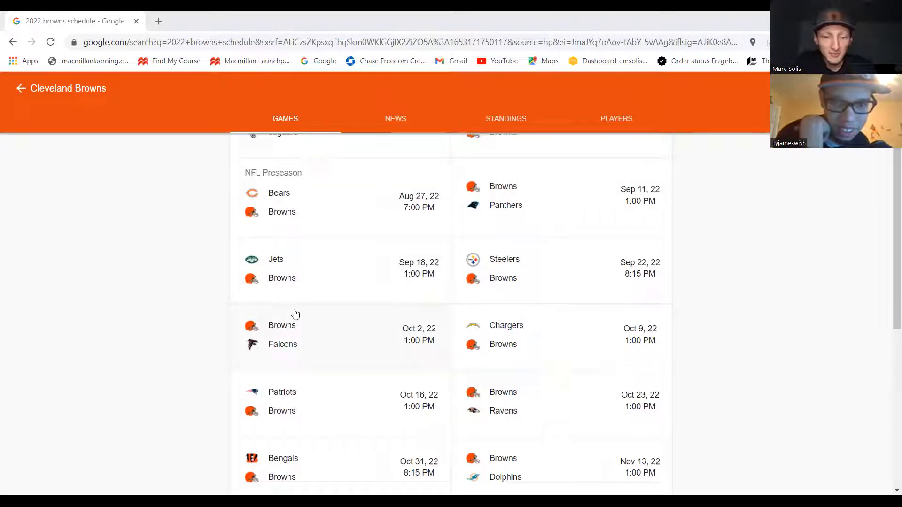
mouse_move(360, 325)
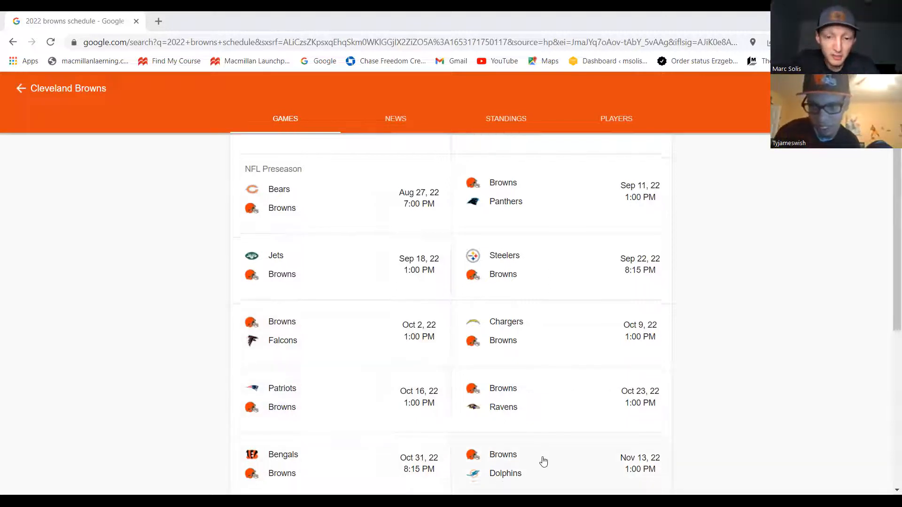
scroll(down, 3)
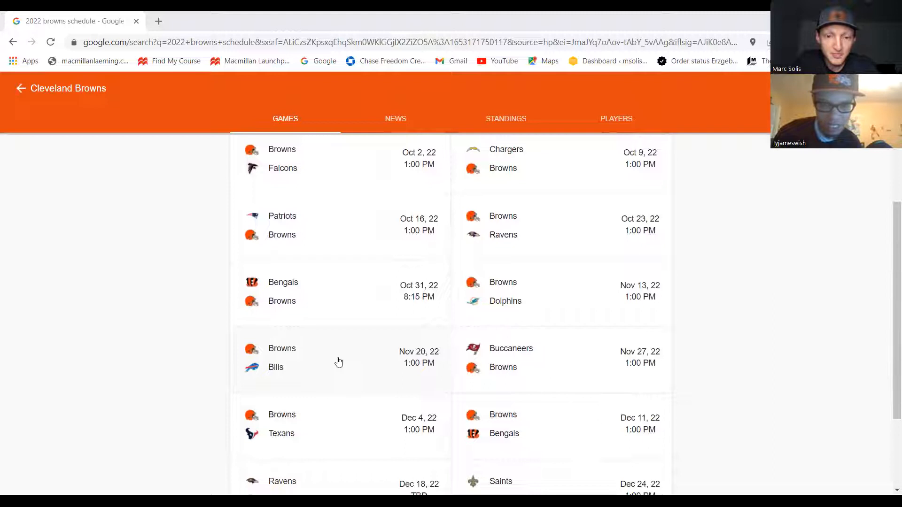
mouse_move(491, 366)
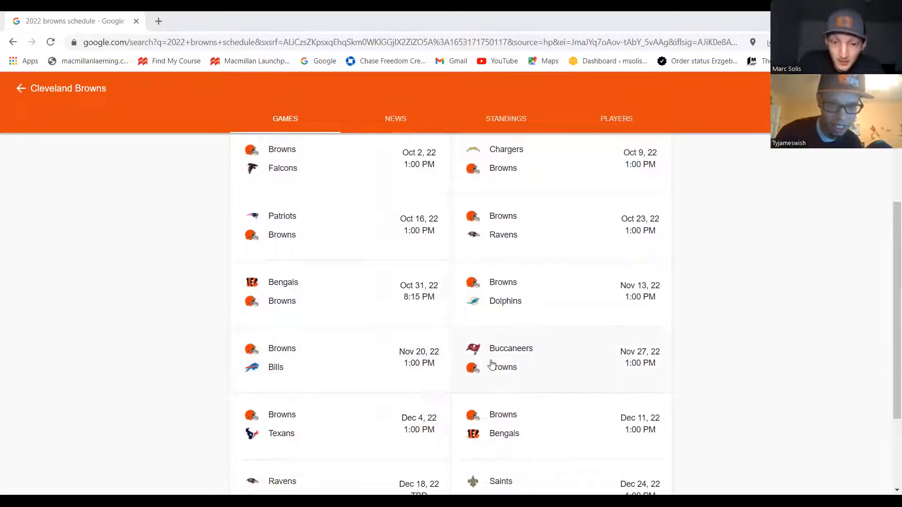
mouse_move(573, 424)
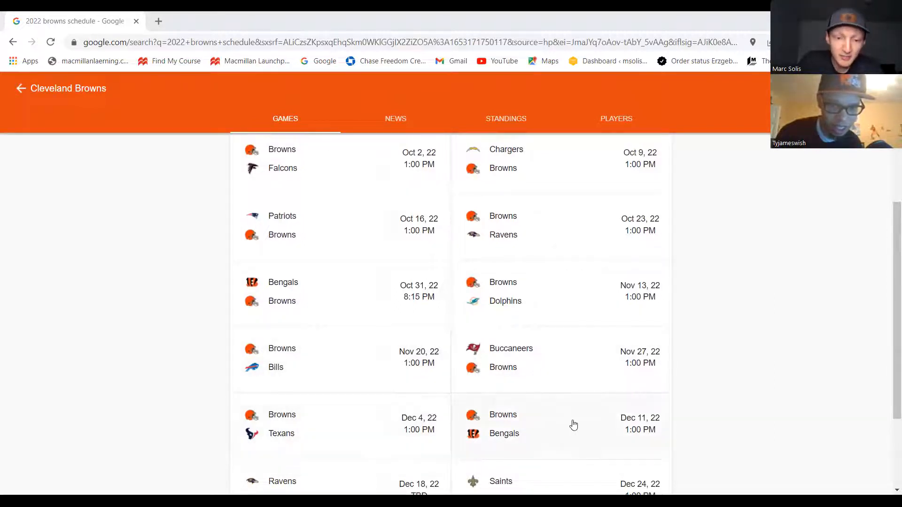
scroll(down, 3)
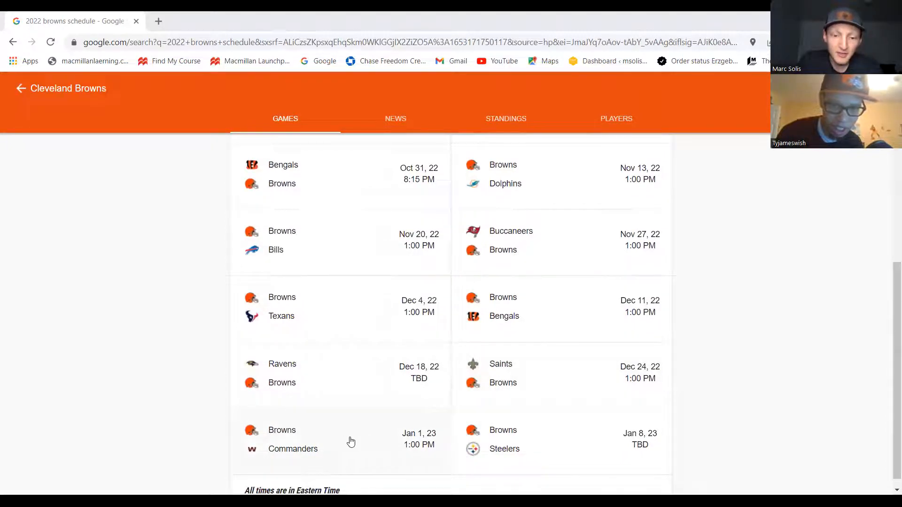
scroll(up, 3)
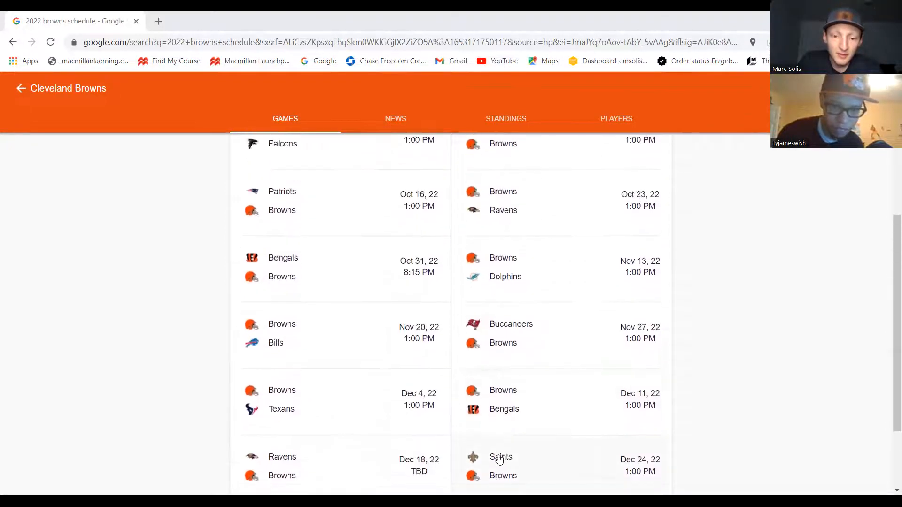
scroll(up, 3)
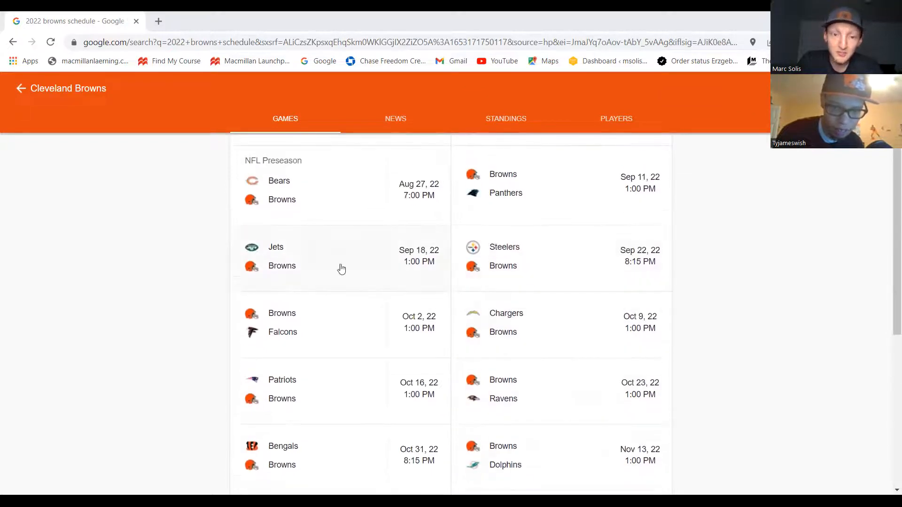
scroll(up, 3)
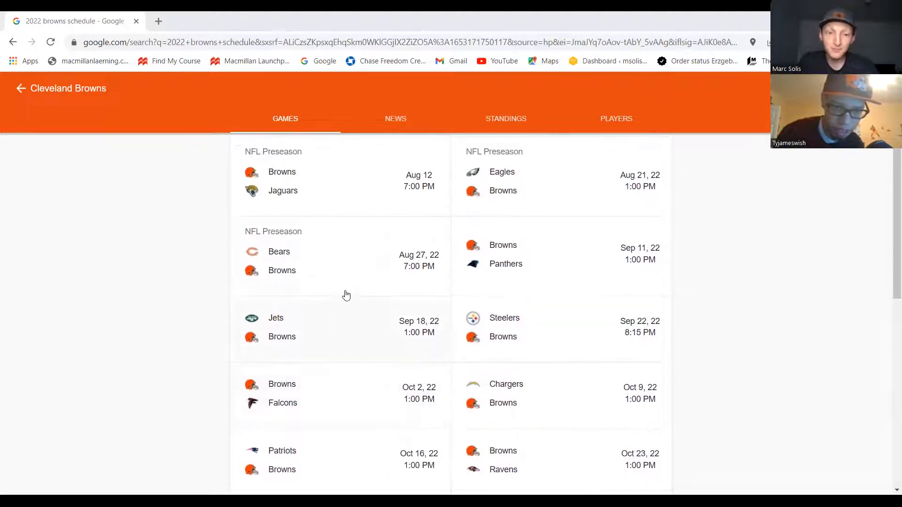
mouse_move(450, 213)
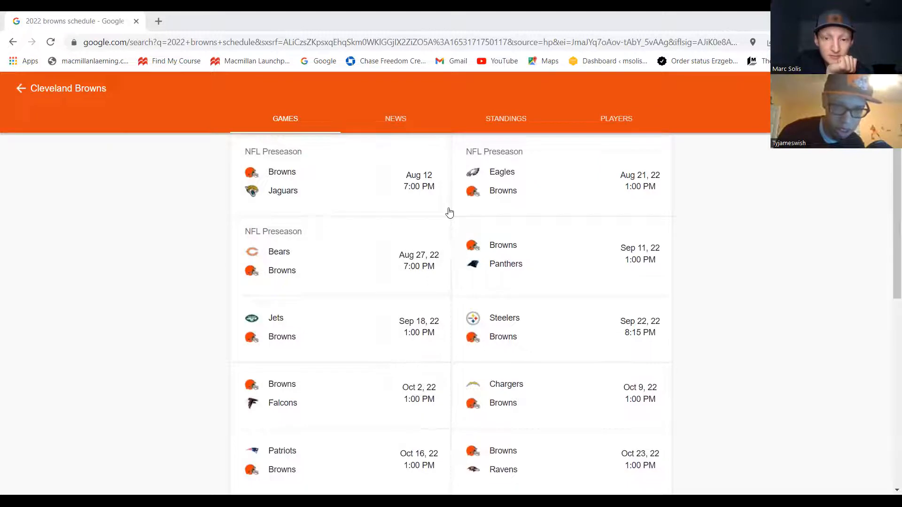
scroll(down, 3)
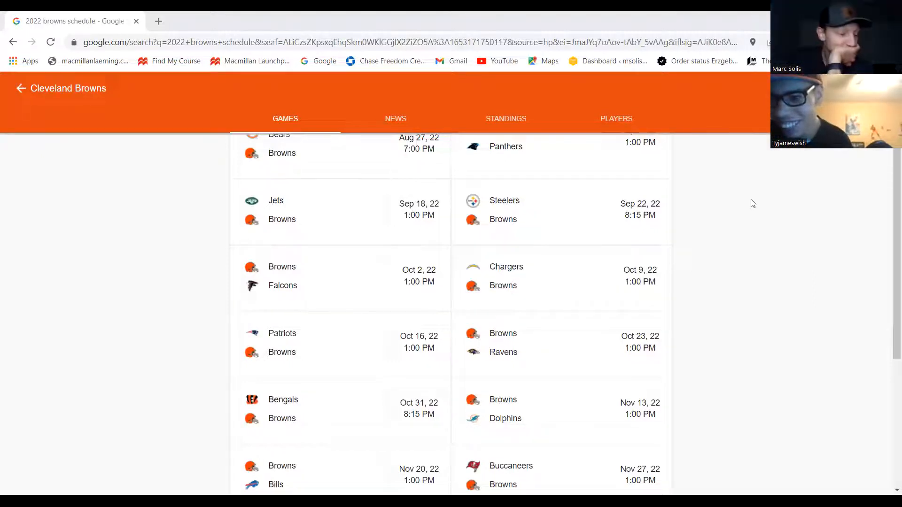
Step: Scroll the schedule card down to the bottom, reaching the Jan 8 Steelers finale
scroll(up, 3)
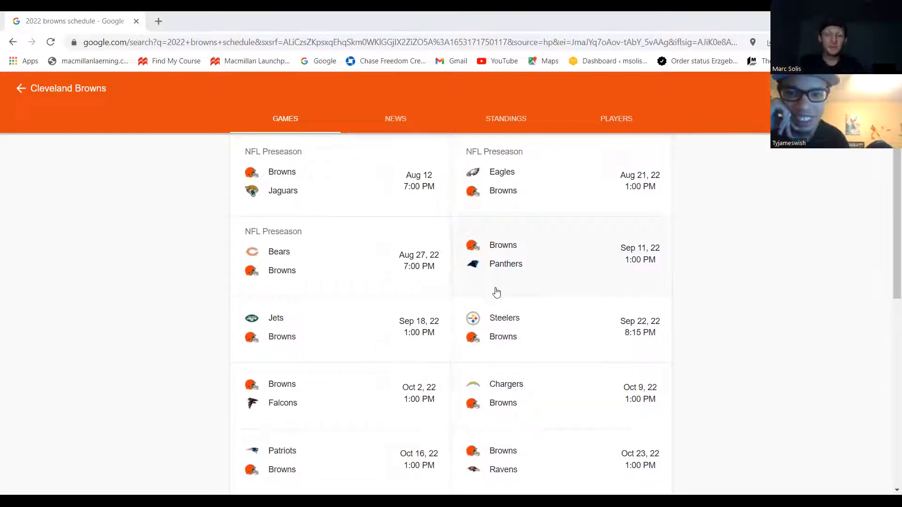
mouse_move(346, 304)
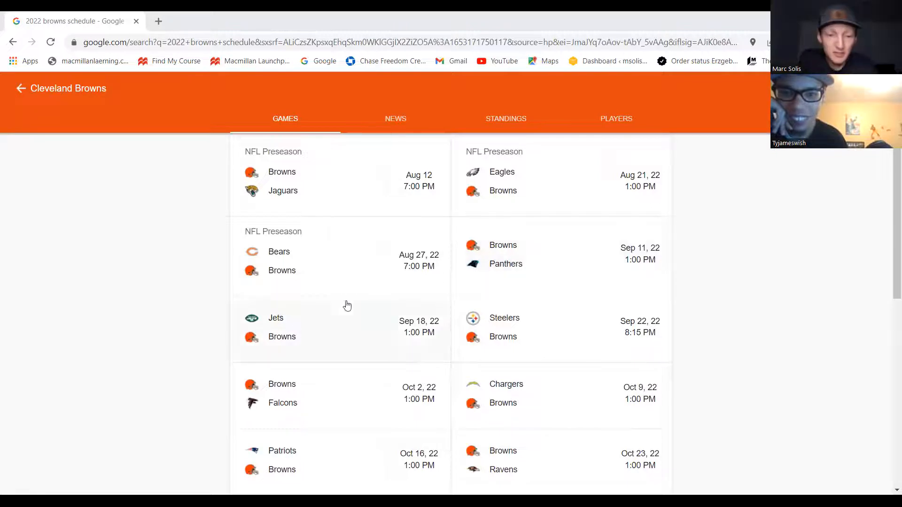
mouse_move(445, 396)
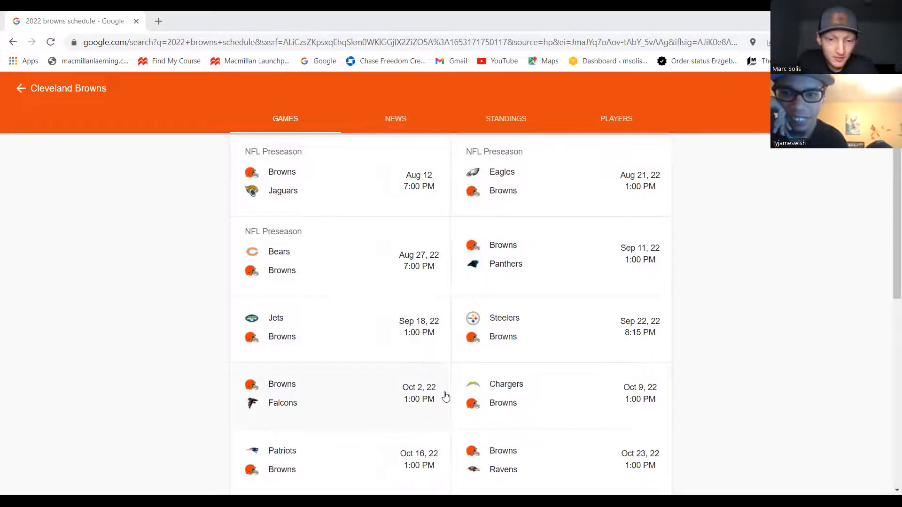
scroll(down, 3)
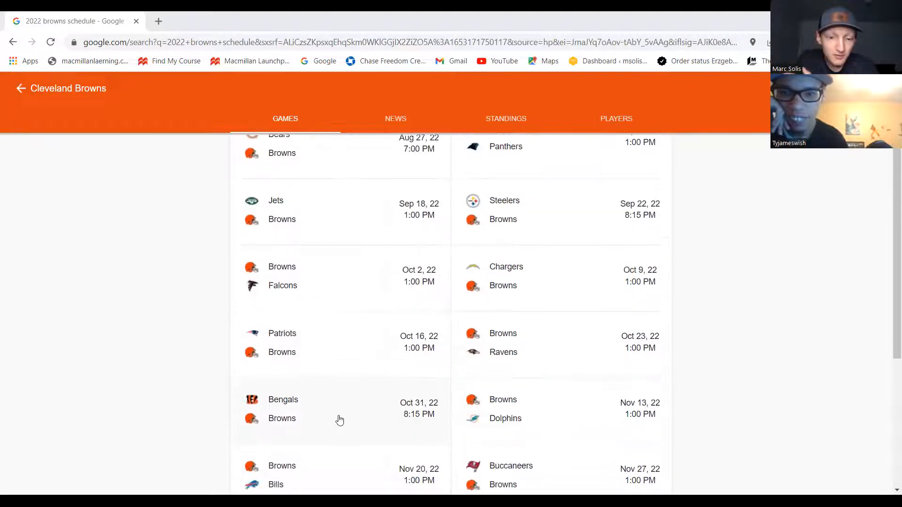
scroll(down, 3)
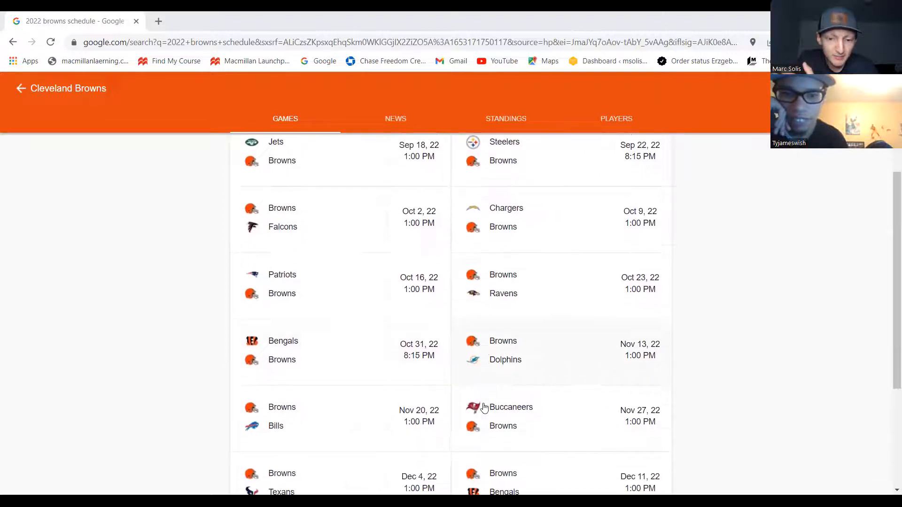
scroll(down, 3)
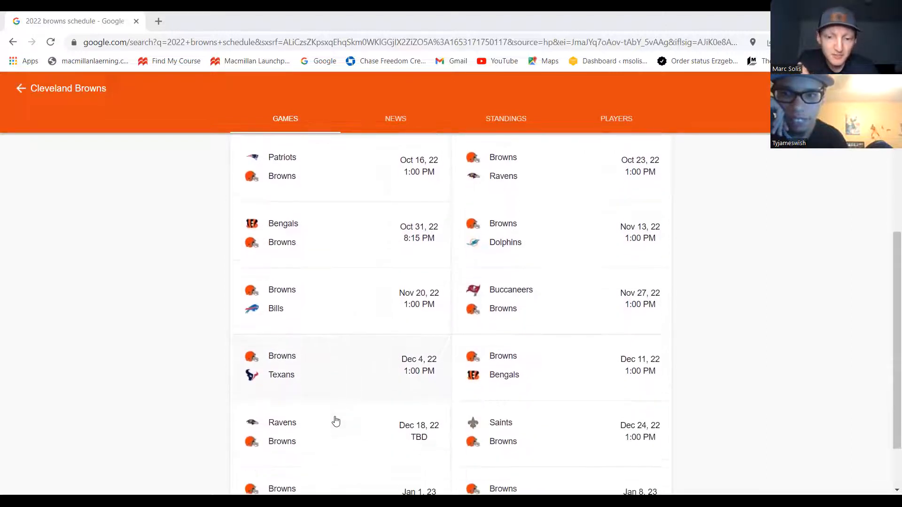
scroll(down, 3)
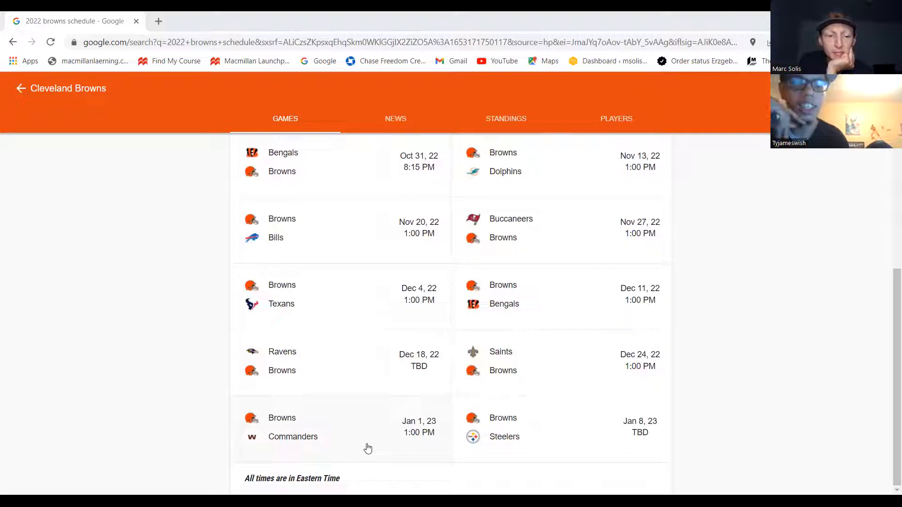
scroll(up, 3)
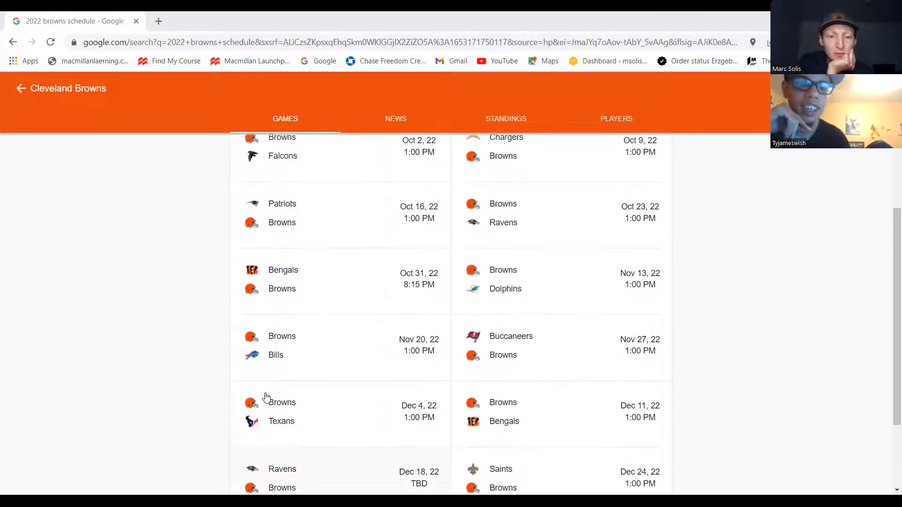
scroll(down, 3)
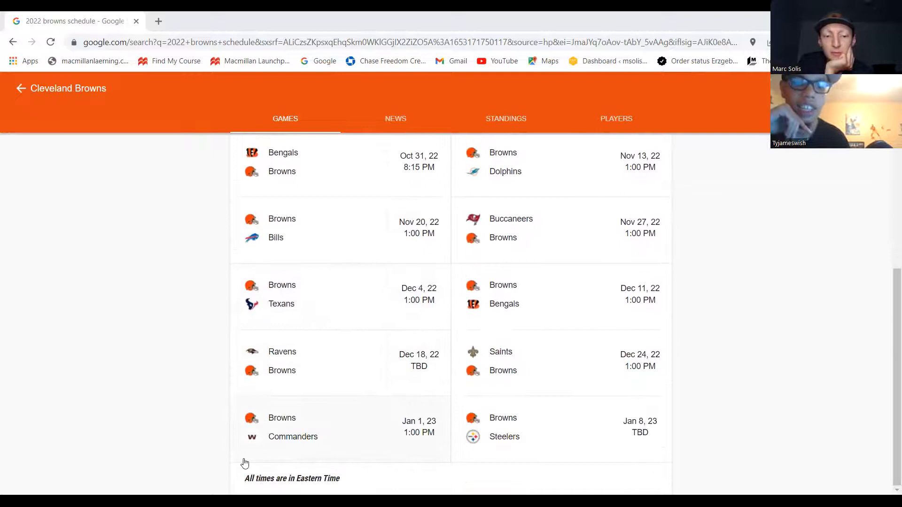
mouse_move(181, 460)
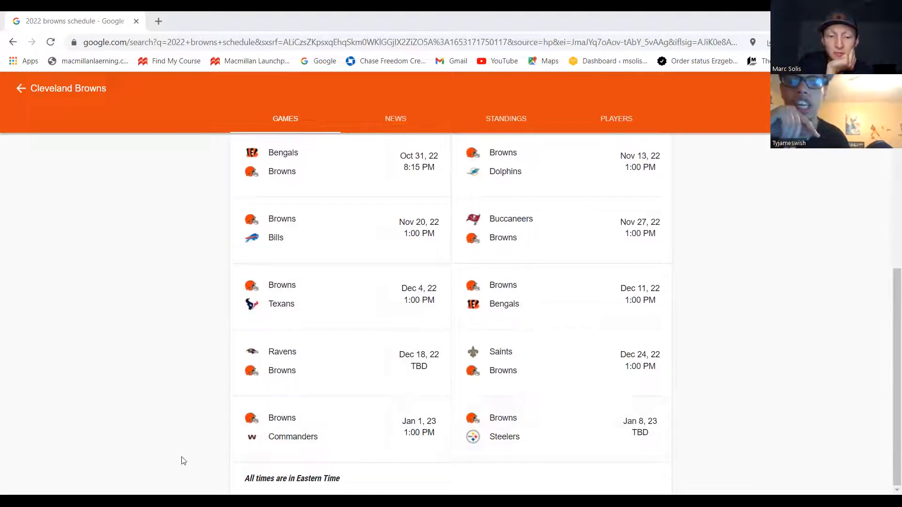
mouse_move(823, 363)
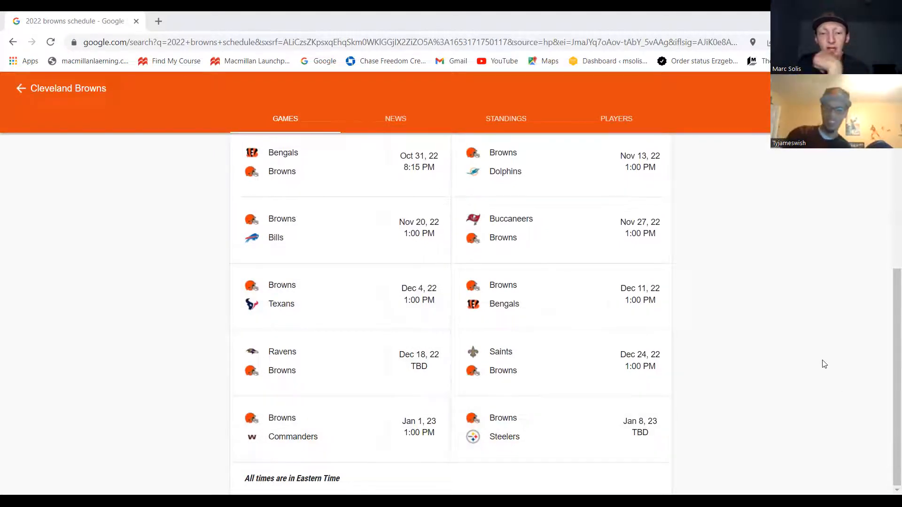
Step: Scroll the schedule card up to the preseason games starting with the Aug 12 Jaguars game
scroll(up, 3)
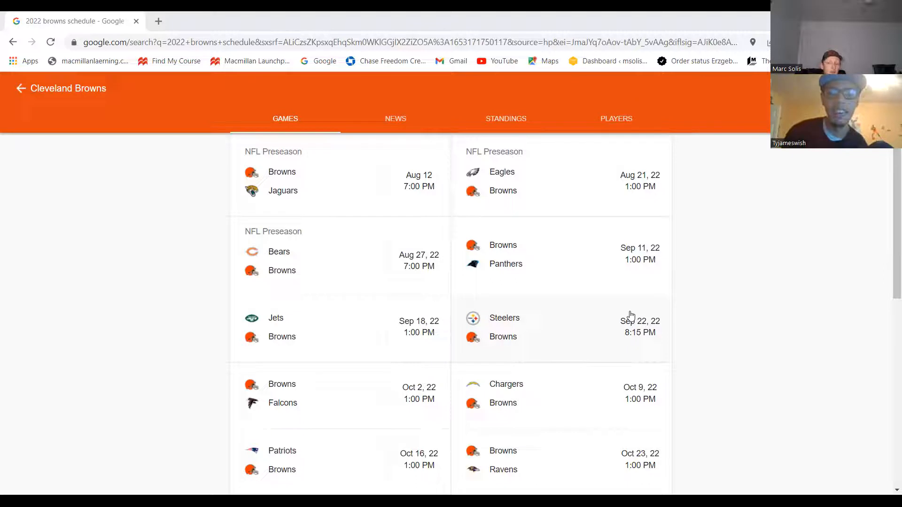
mouse_move(534, 228)
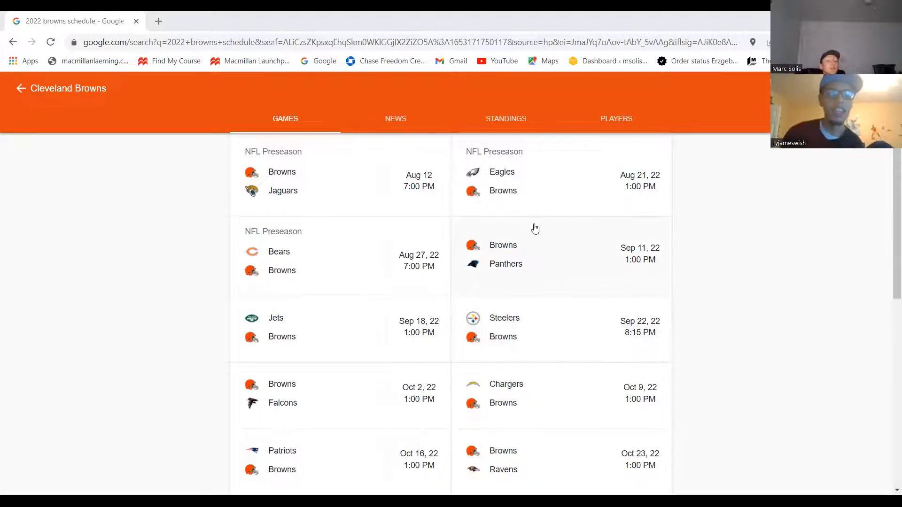
mouse_move(560, 263)
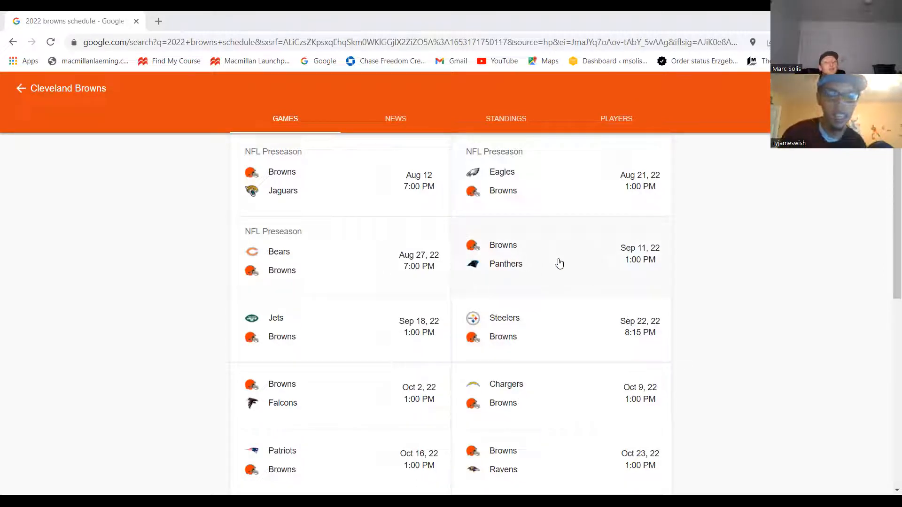
mouse_move(573, 254)
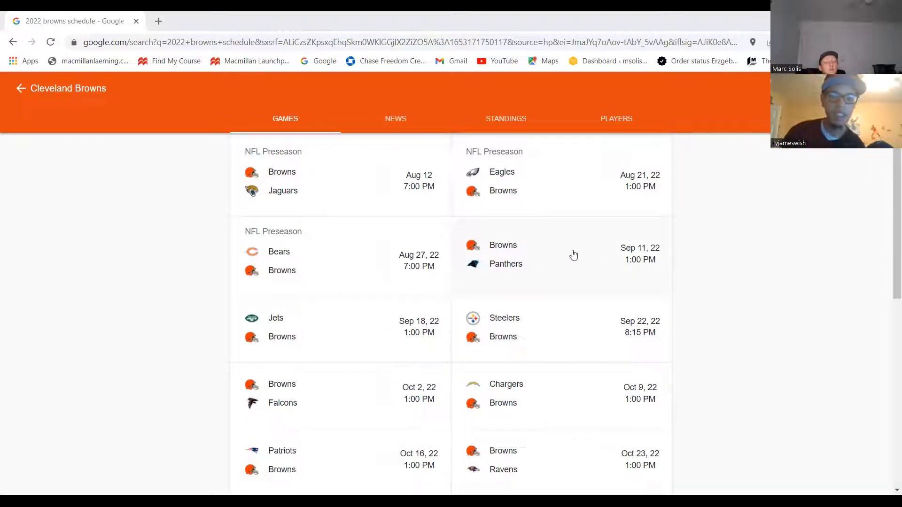
mouse_move(550, 259)
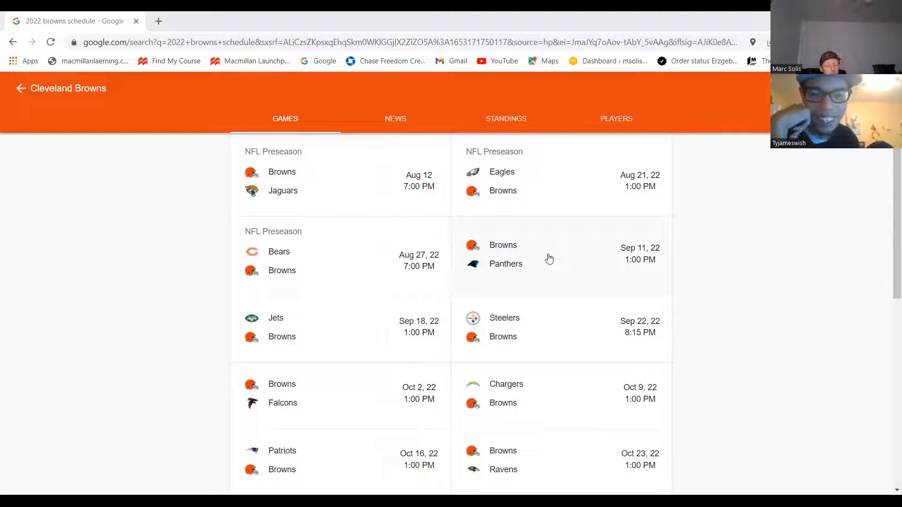
mouse_move(556, 202)
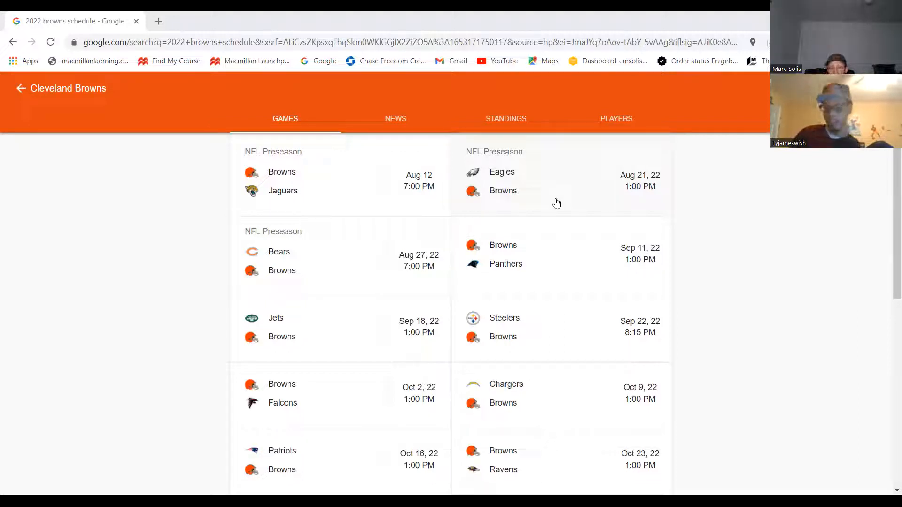
mouse_move(352, 206)
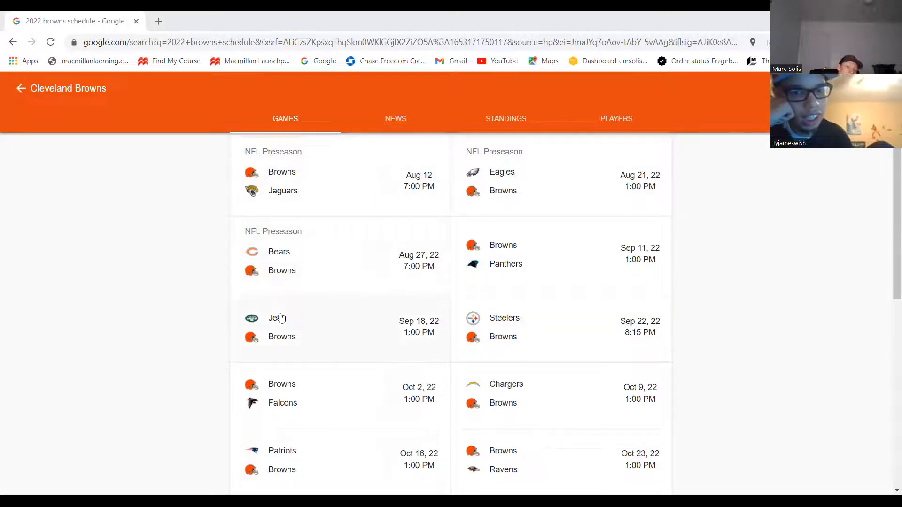
mouse_move(305, 309)
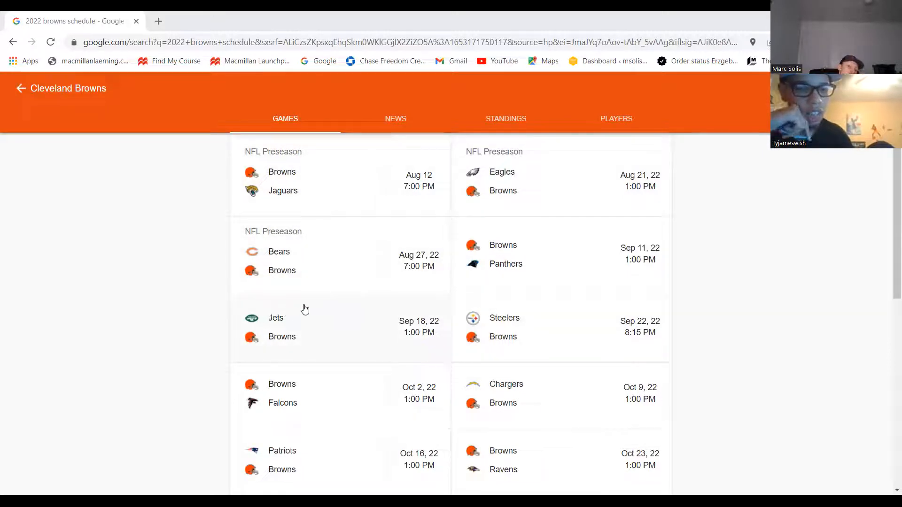
mouse_move(457, 311)
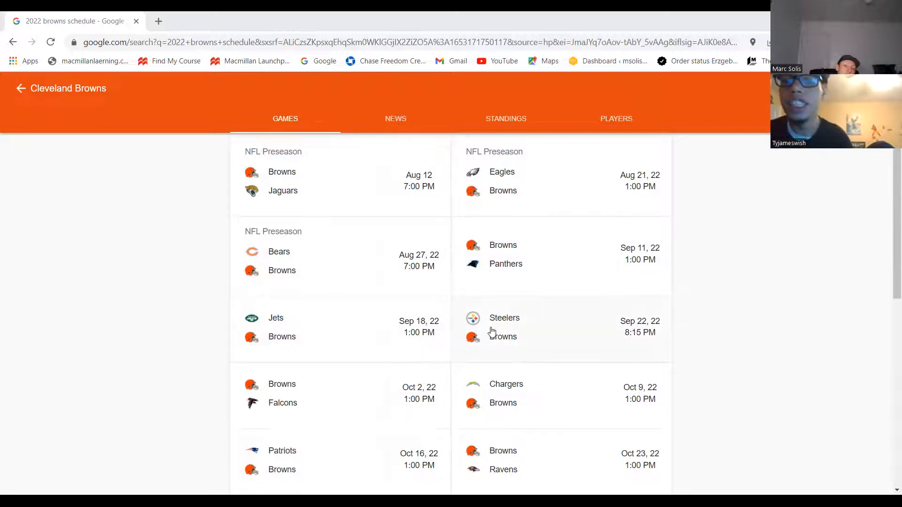
mouse_move(517, 339)
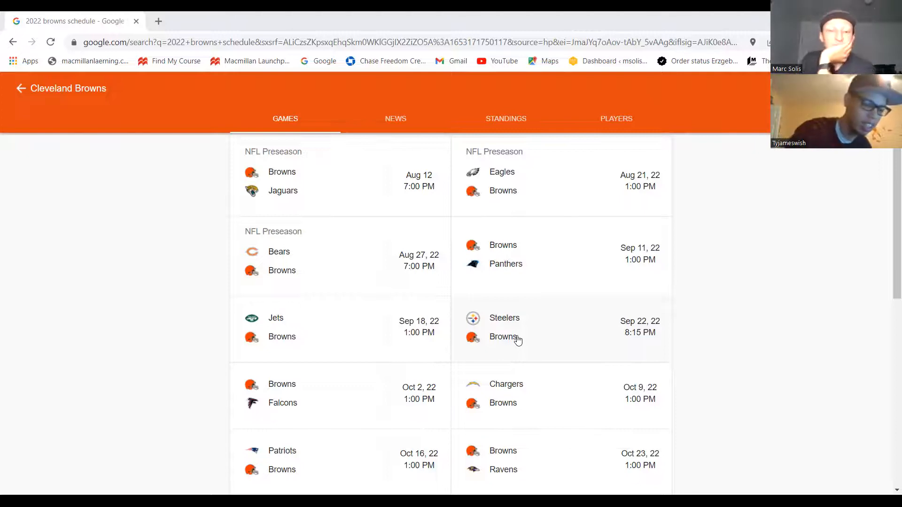
mouse_move(785, 258)
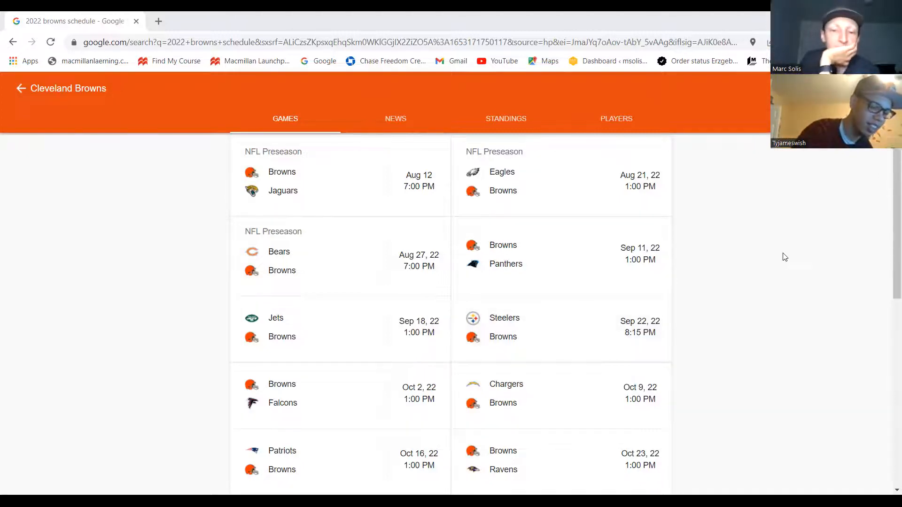
mouse_move(500, 400)
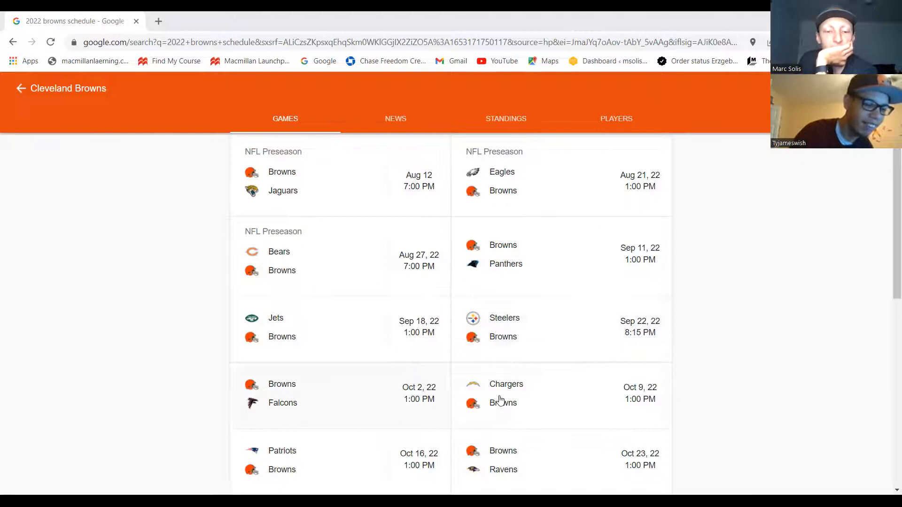
scroll(down, 3)
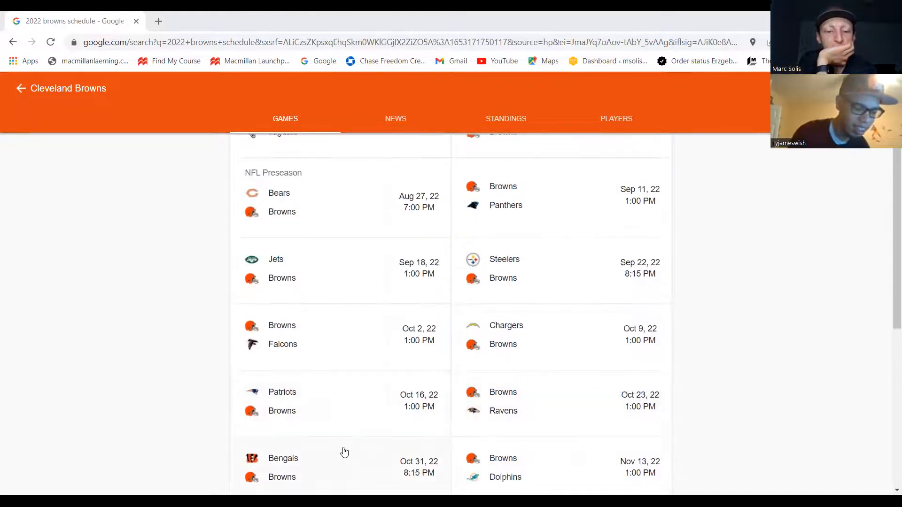
scroll(down, 3)
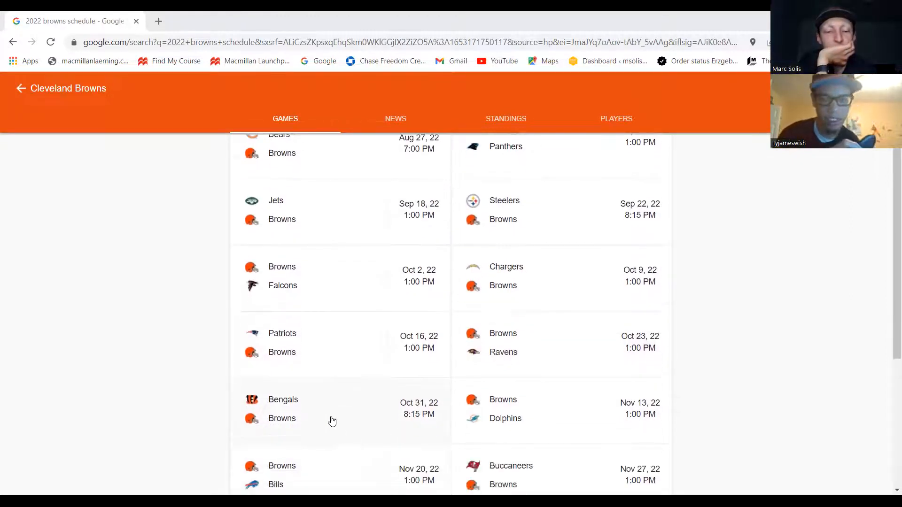
scroll(down, 3)
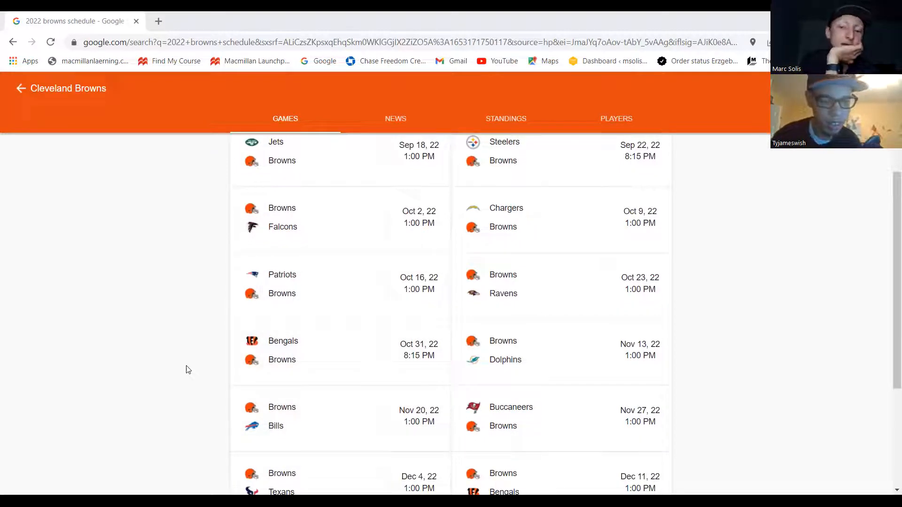
mouse_move(462, 349)
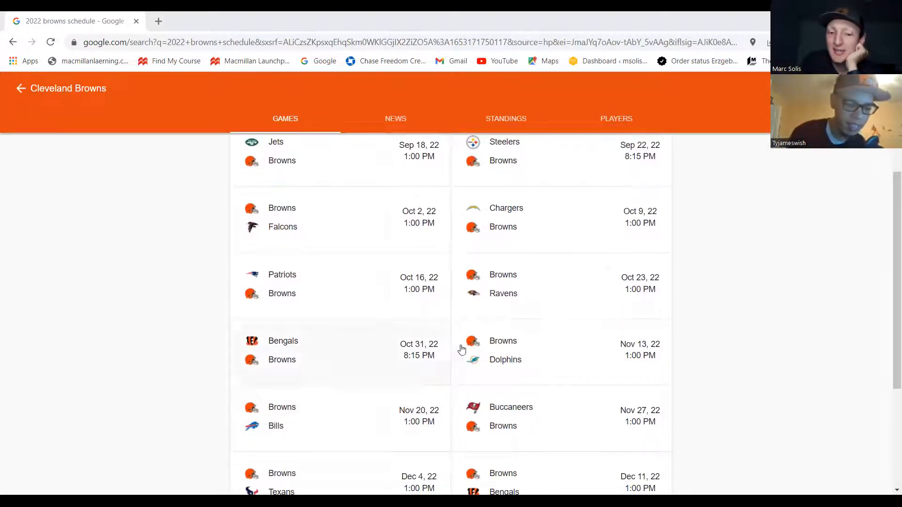
scroll(up, 3)
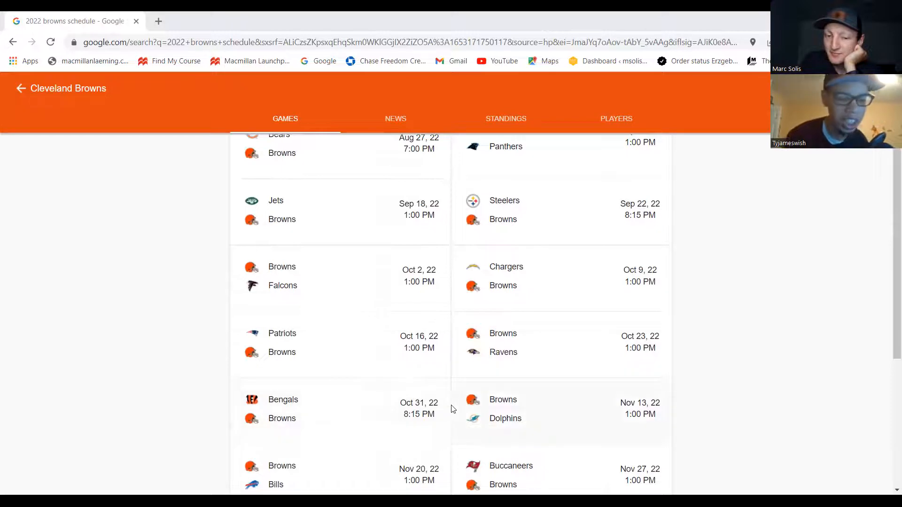
mouse_move(603, 442)
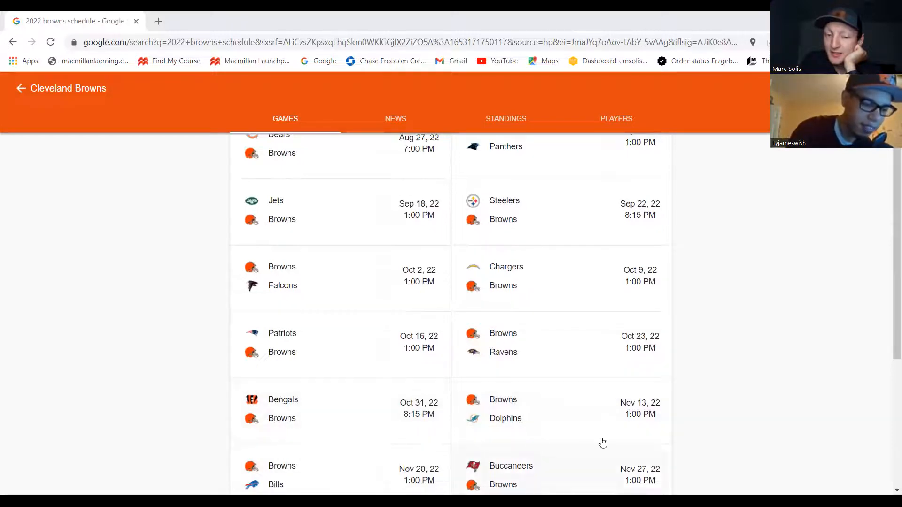
mouse_move(680, 425)
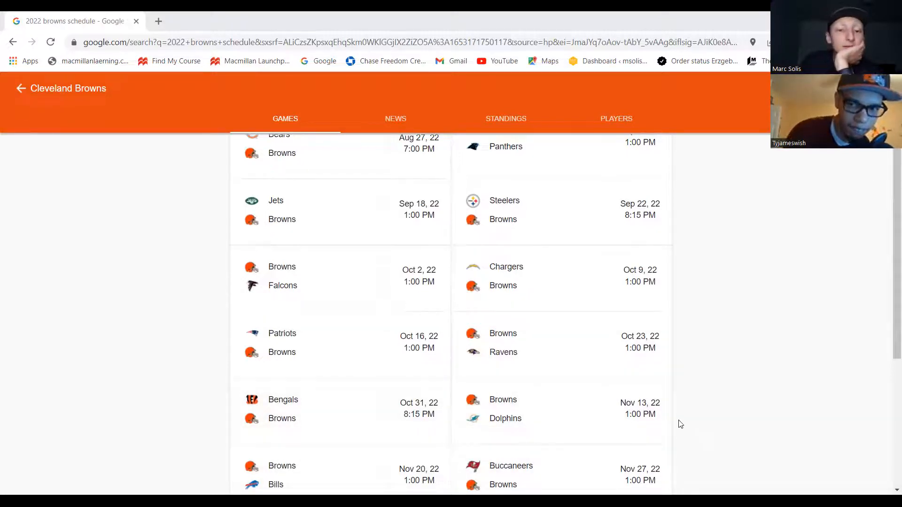
scroll(down, 3)
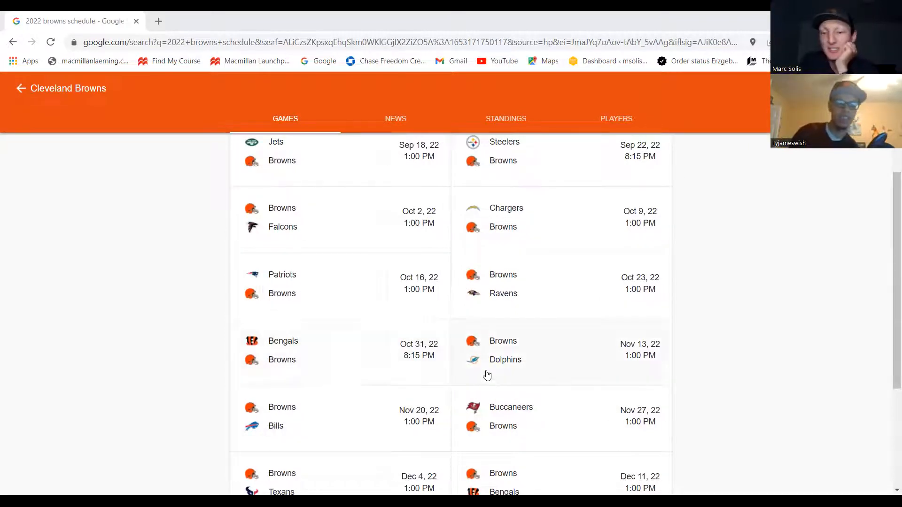
scroll(up, 3)
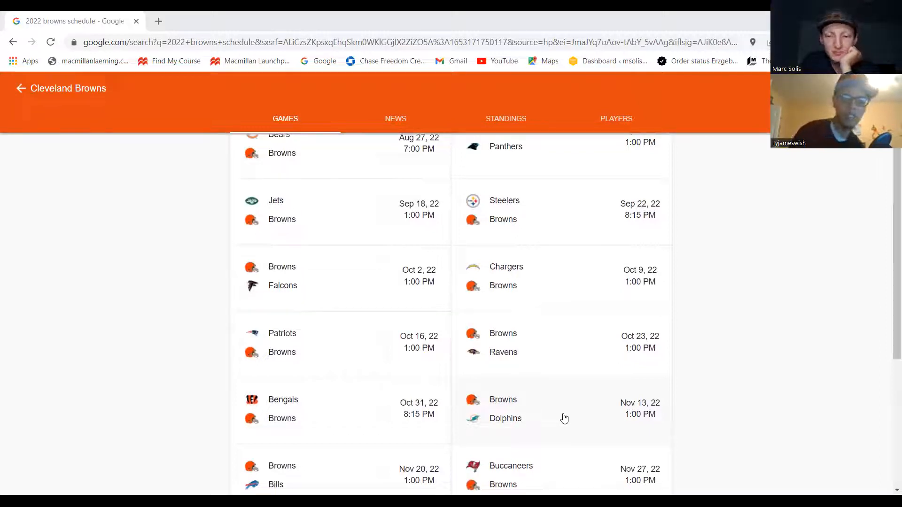
scroll(down, 3)
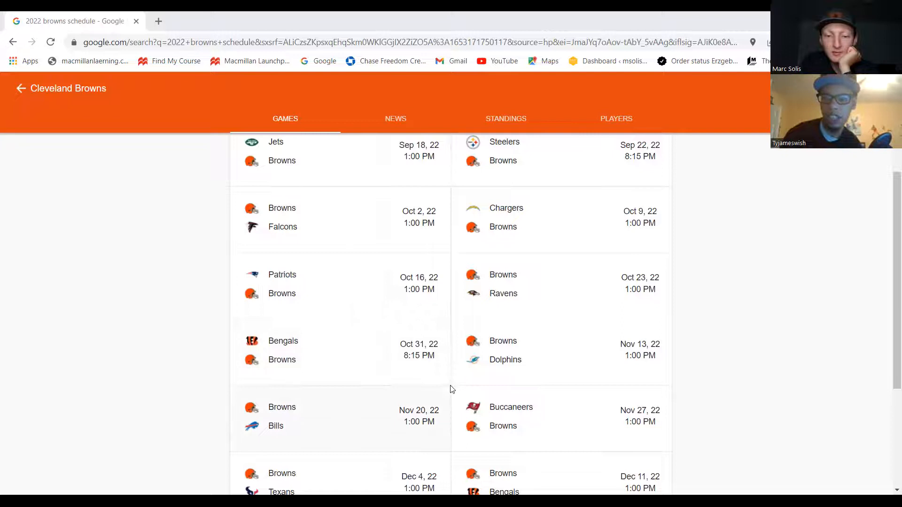
mouse_move(650, 401)
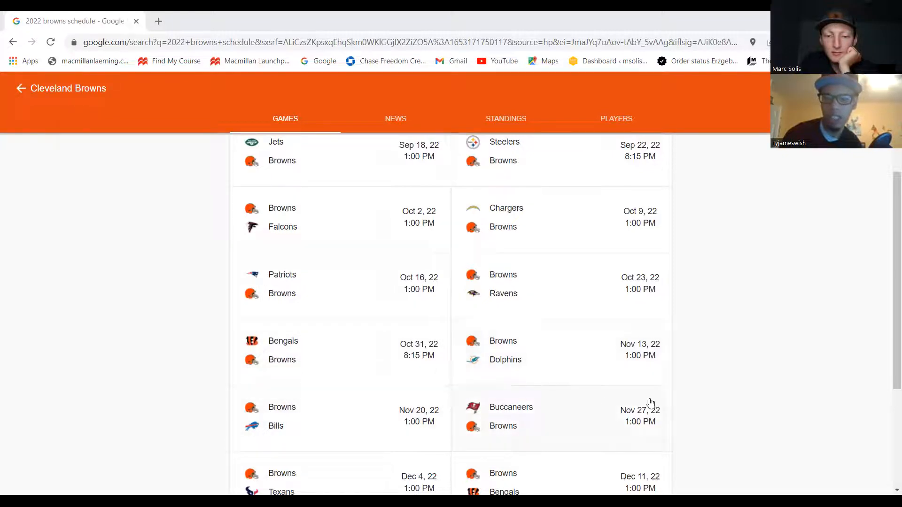
mouse_move(338, 393)
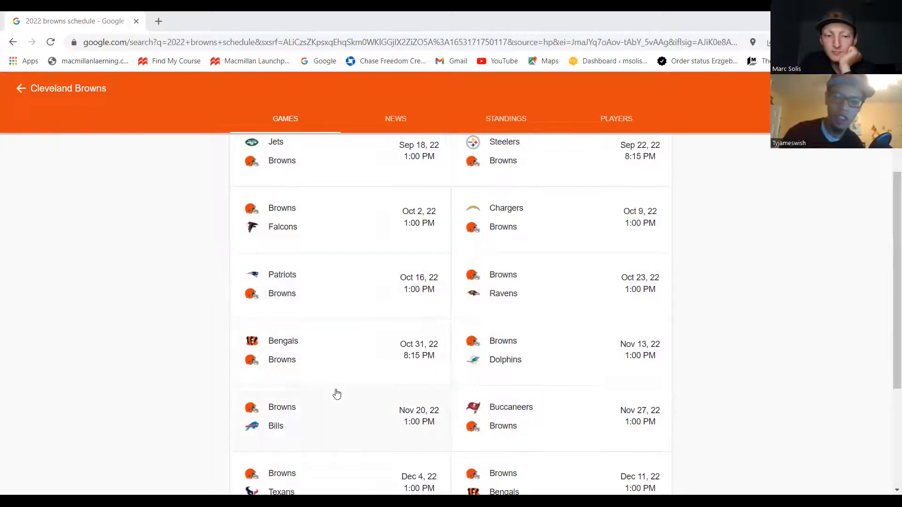
mouse_move(808, 424)
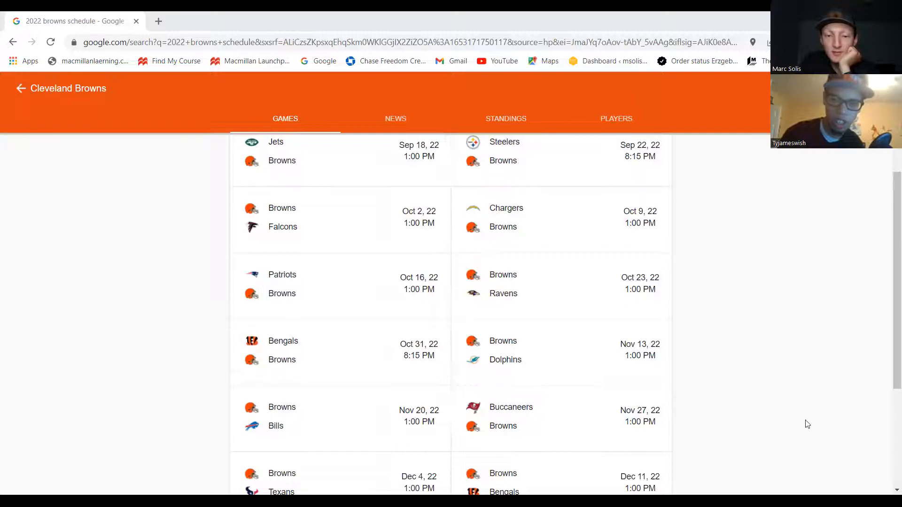
mouse_move(322, 454)
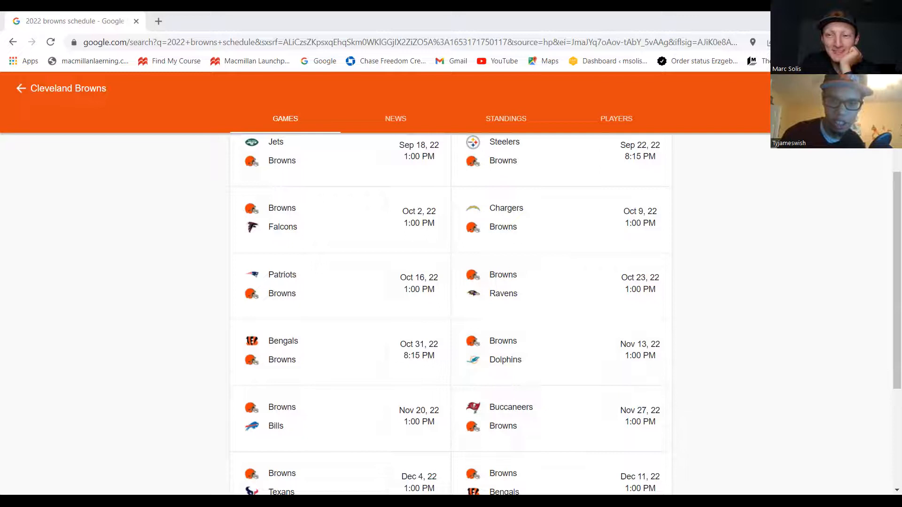
mouse_move(112, 207)
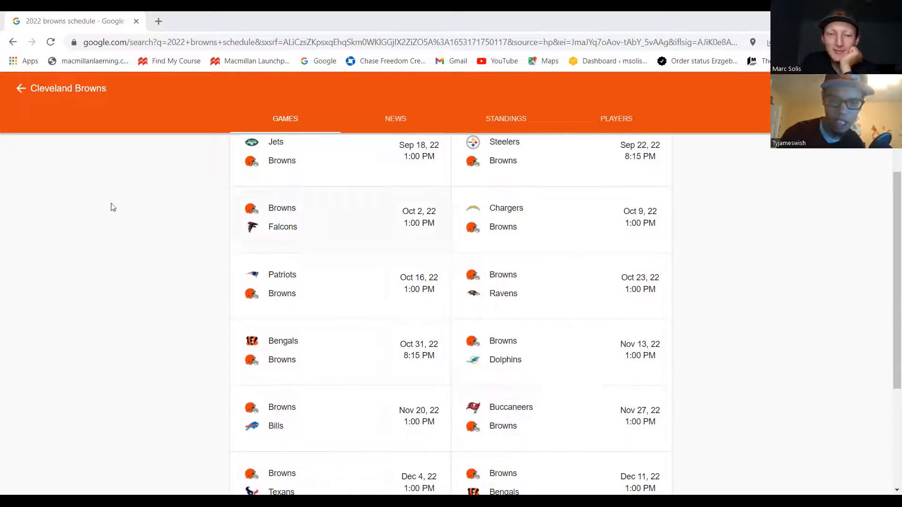
mouse_move(450, 435)
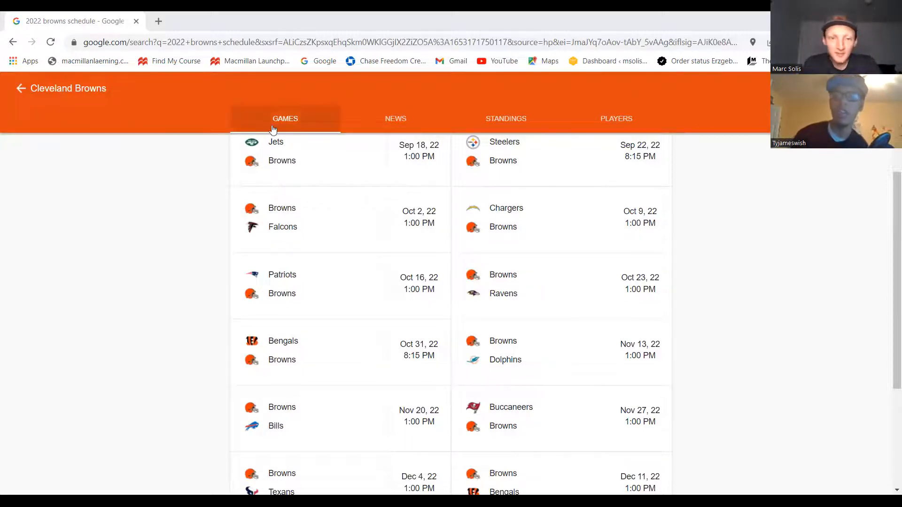
mouse_move(147, 162)
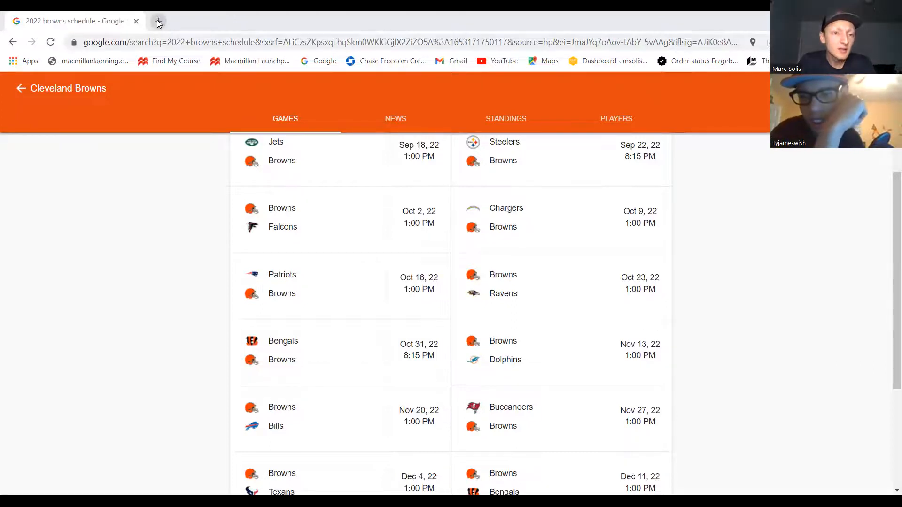
Step: Search 'did tom brady retire' in a new tab, keeping the Browns schedule tab open
click(157, 21)
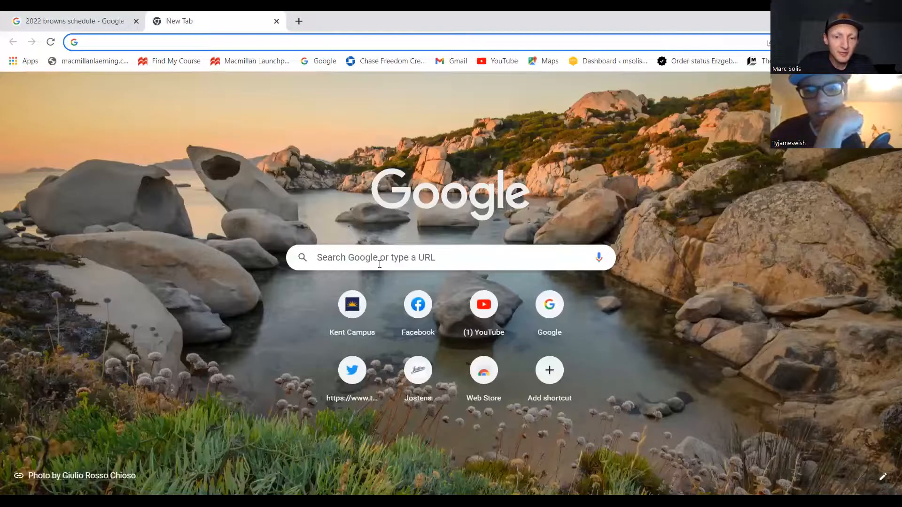
text(did o)
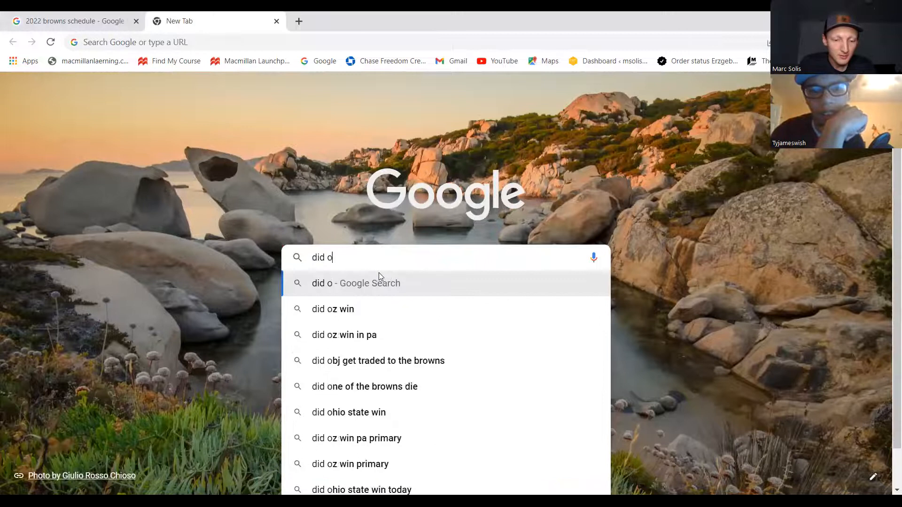
text(tom brady retire)
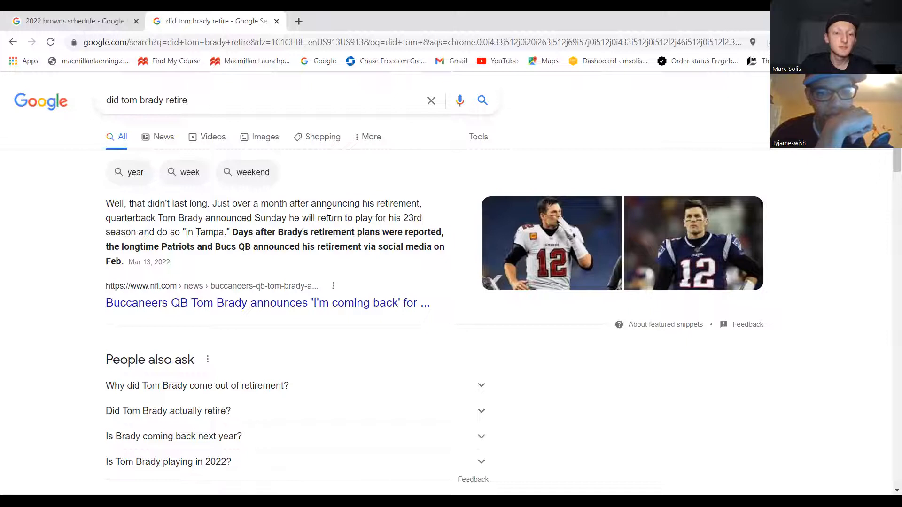
mouse_move(278, 244)
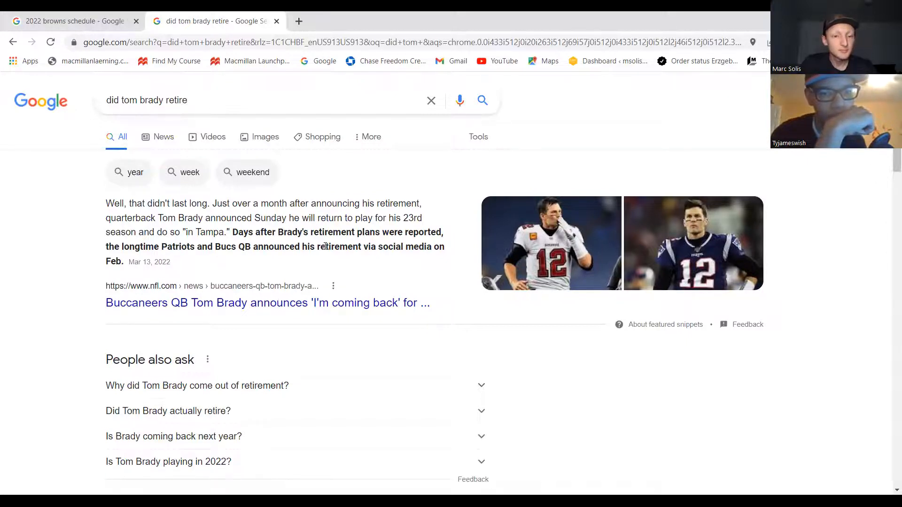
Step: Replace 'retire' in the query to search 'did tom brady move to fox sports'
double_click(176, 100)
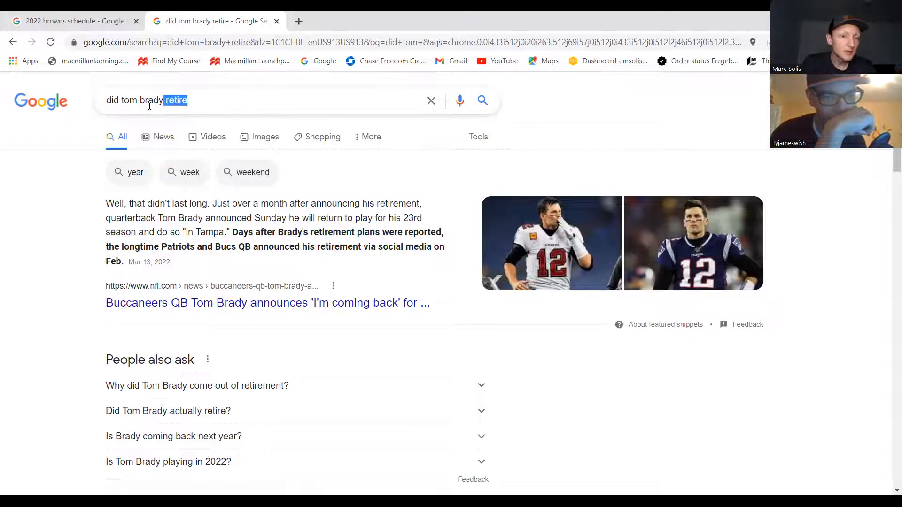
text(m)
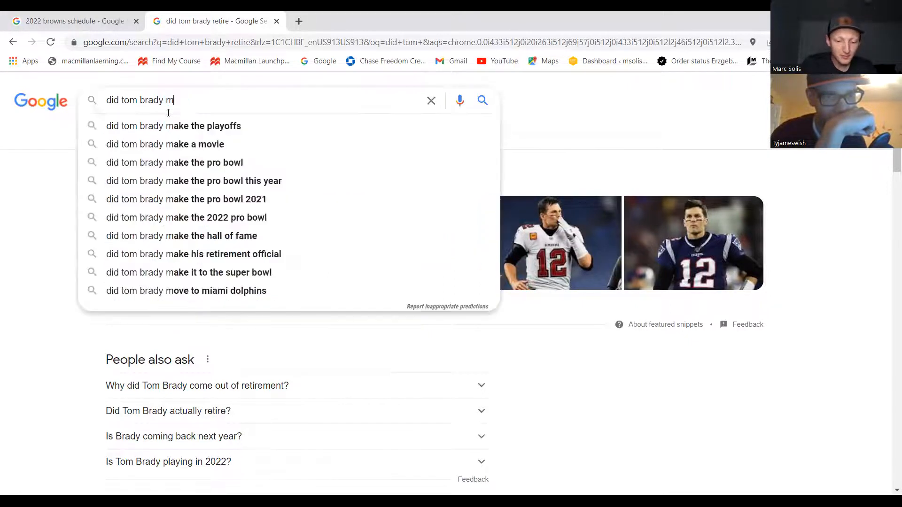
text(ove to fox sports)
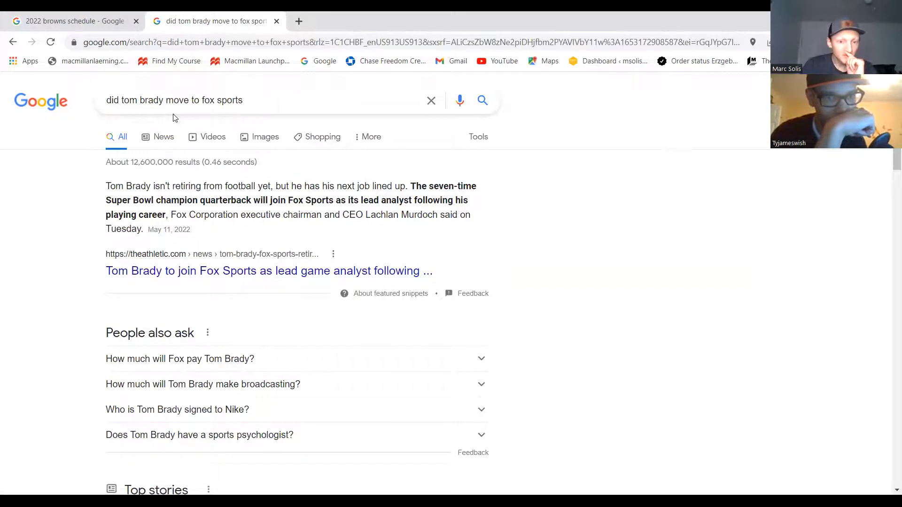
mouse_move(242, 171)
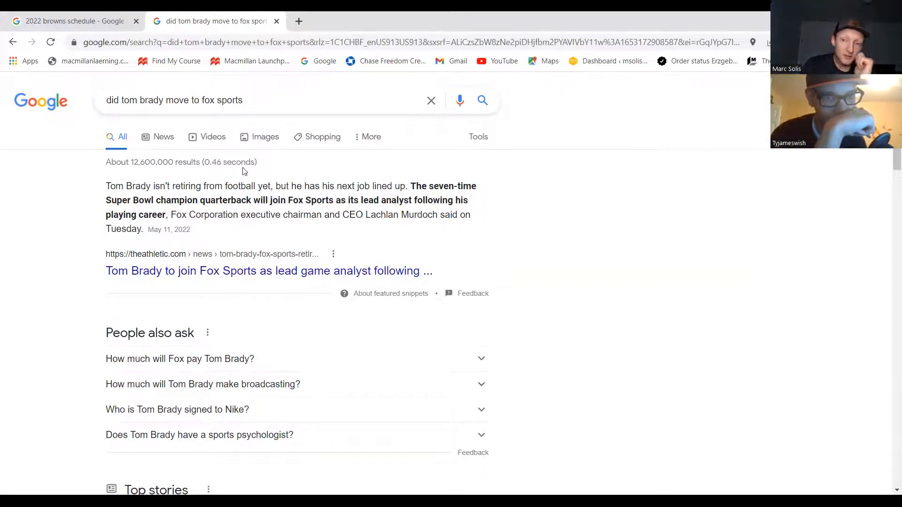
mouse_move(363, 195)
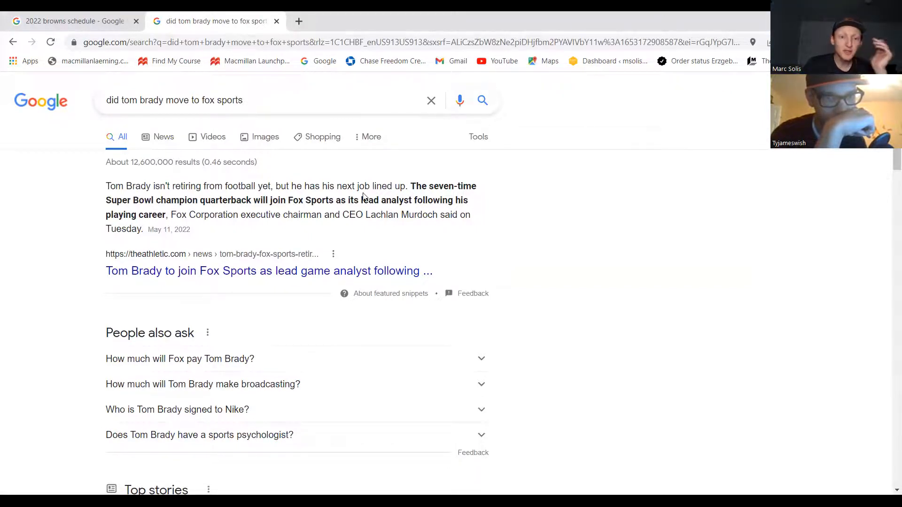
mouse_move(621, 217)
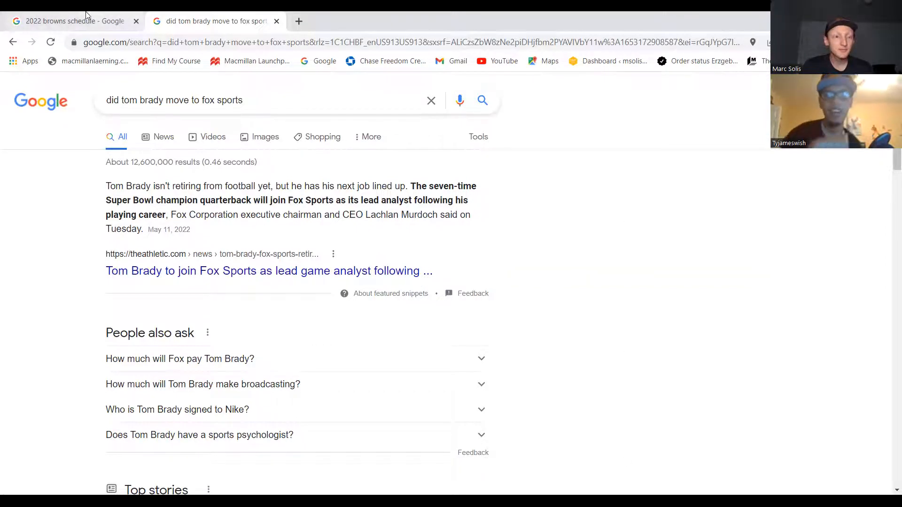
Step: Switch back to the '2022 browns schedule' tab showing the Browns games list
click(69, 22)
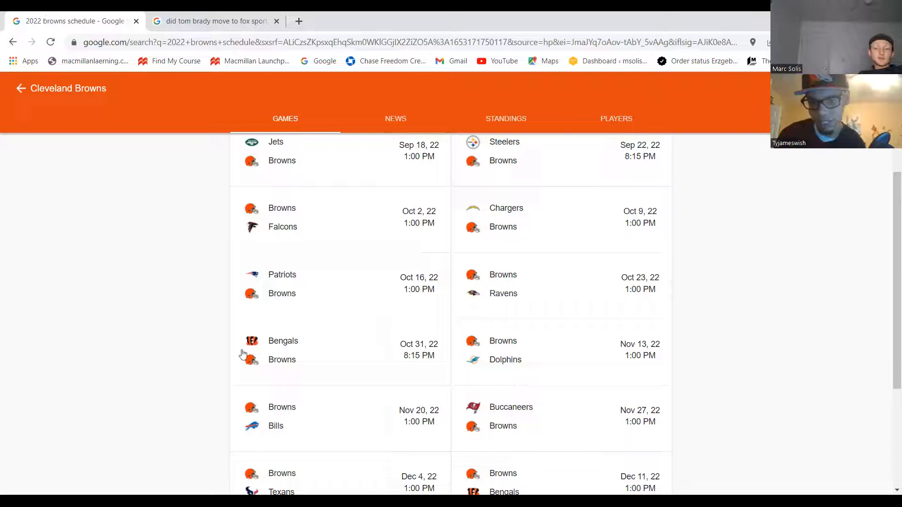
Step: Scroll the schedule card down to the final January games against the Commanders and Steelers
scroll(up, 3)
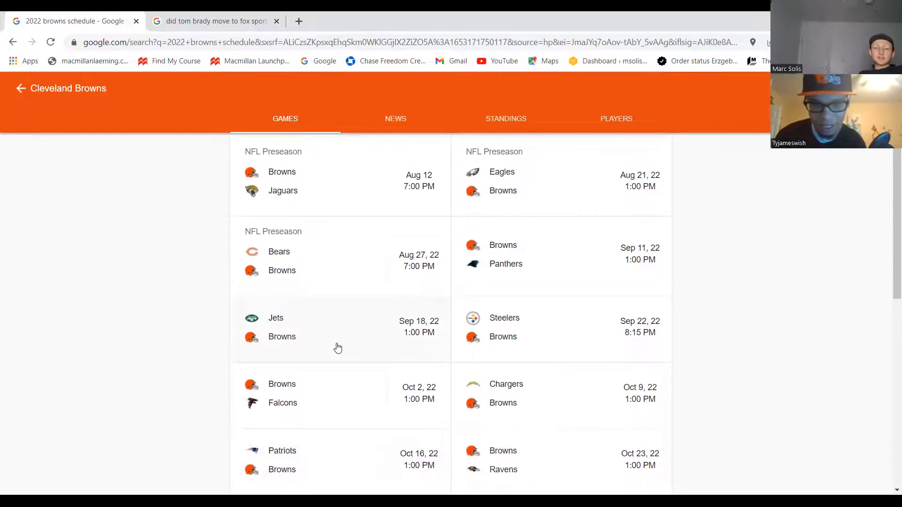
scroll(down, 3)
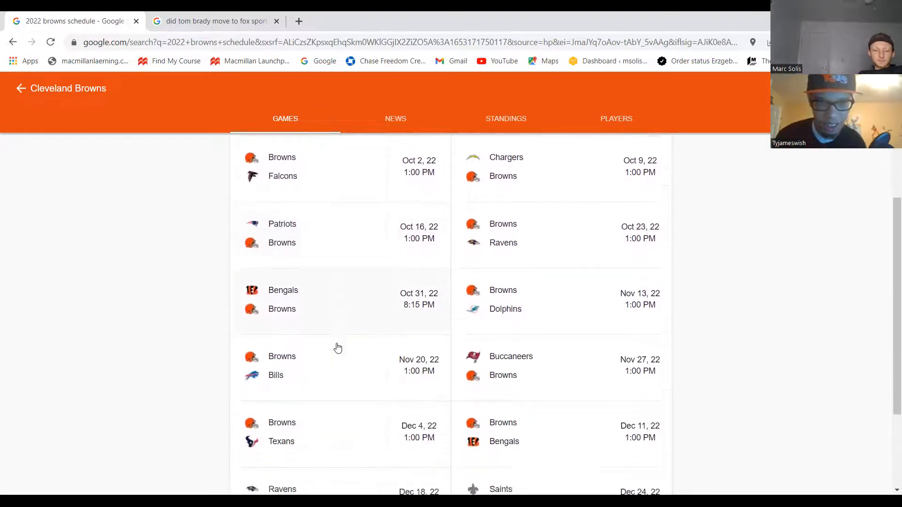
scroll(down, 3)
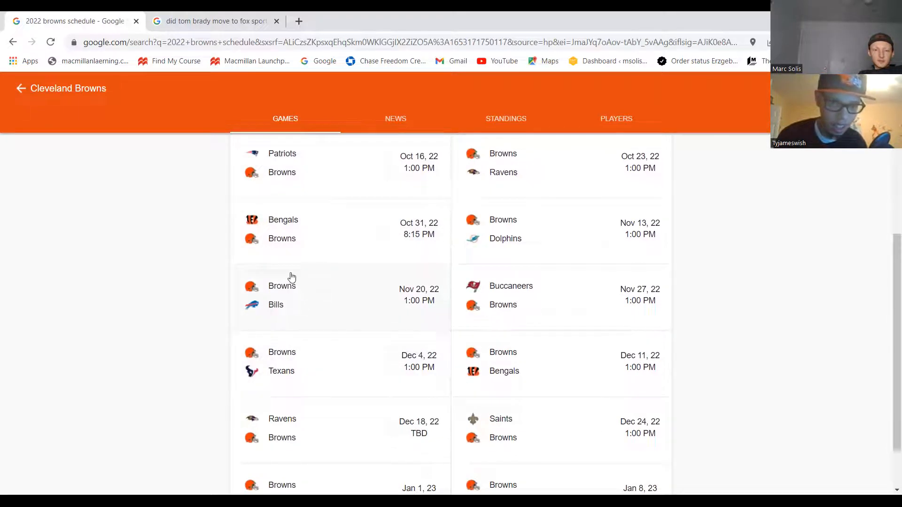
scroll(down, 3)
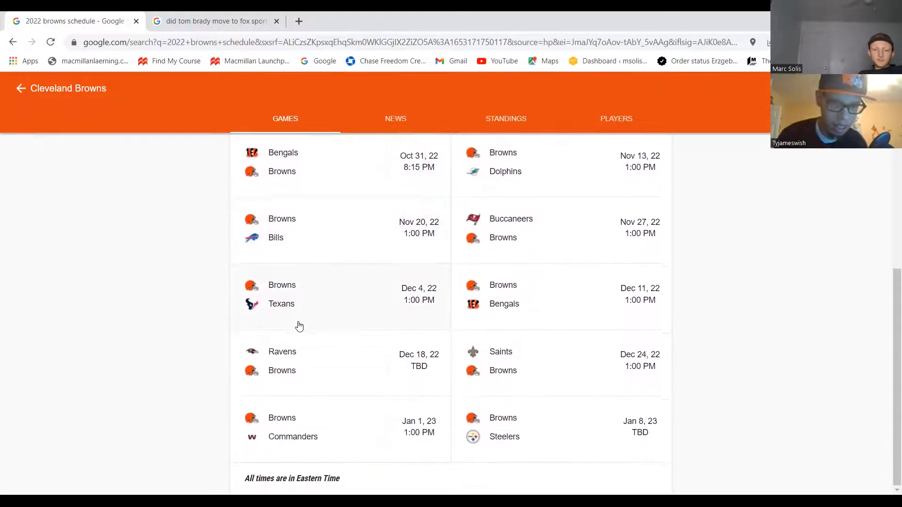
scroll(down, 3)
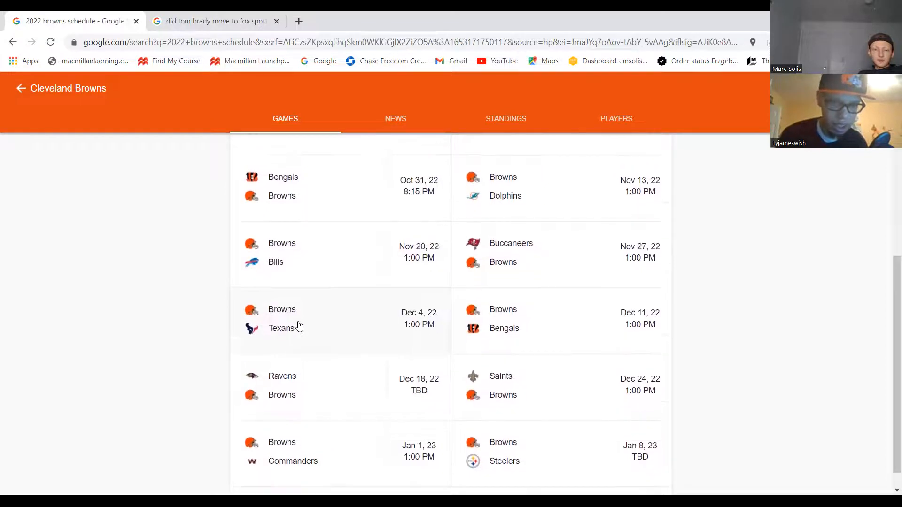
scroll(up, 3)
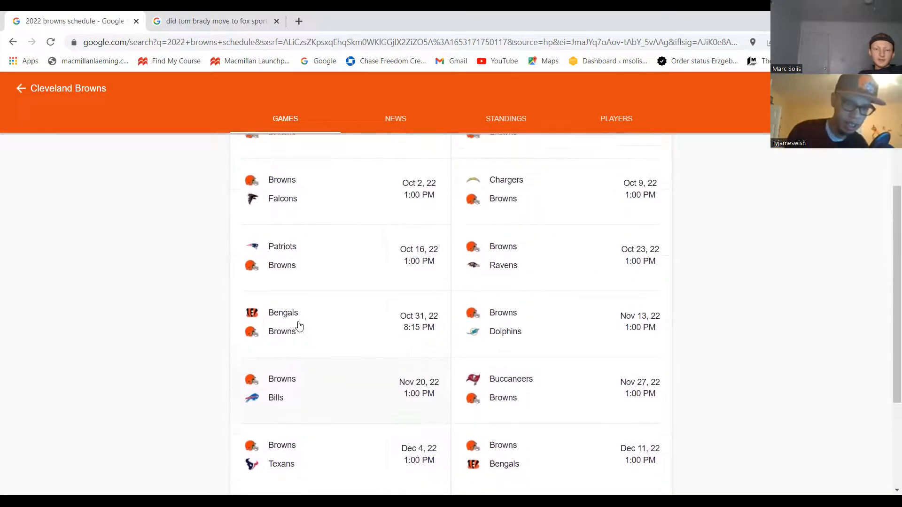
scroll(down, 3)
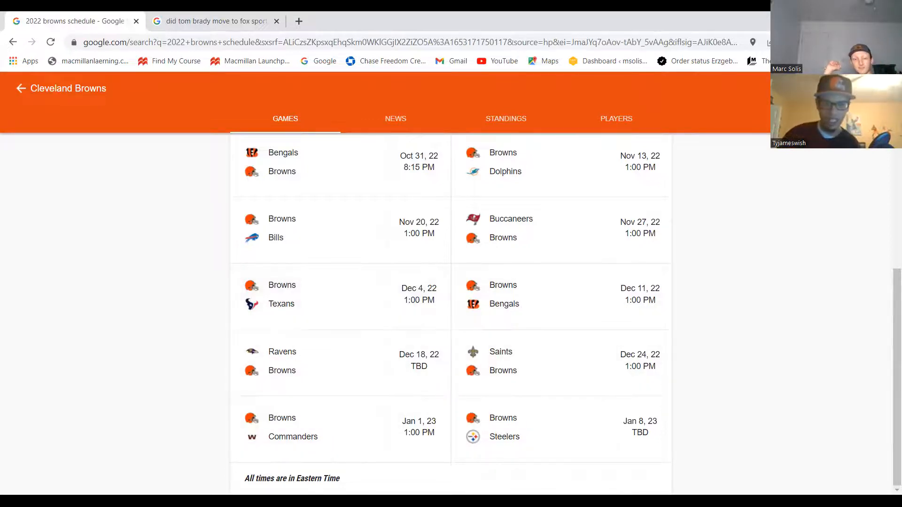
mouse_move(826, 290)
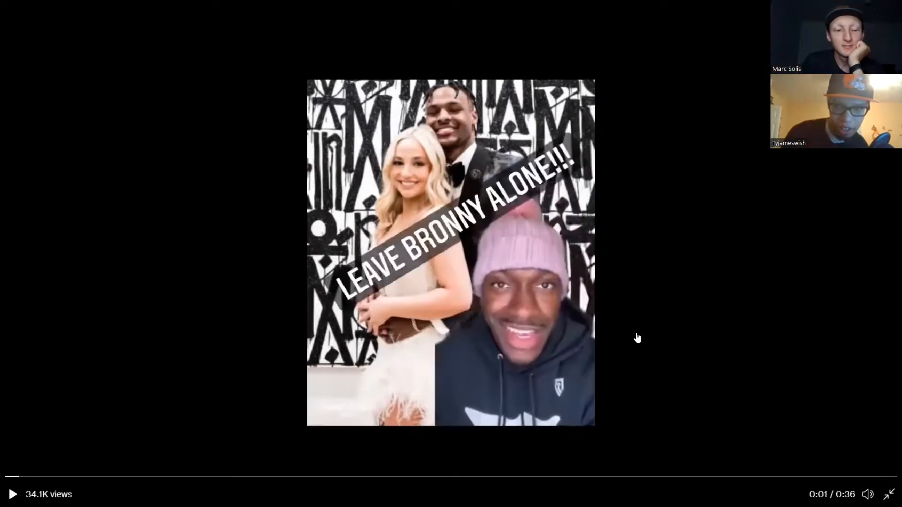
mouse_move(623, 26)
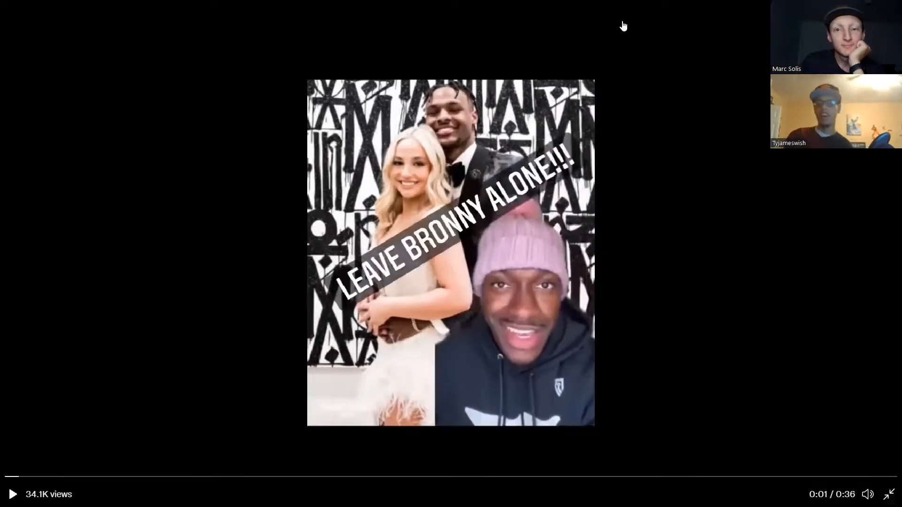